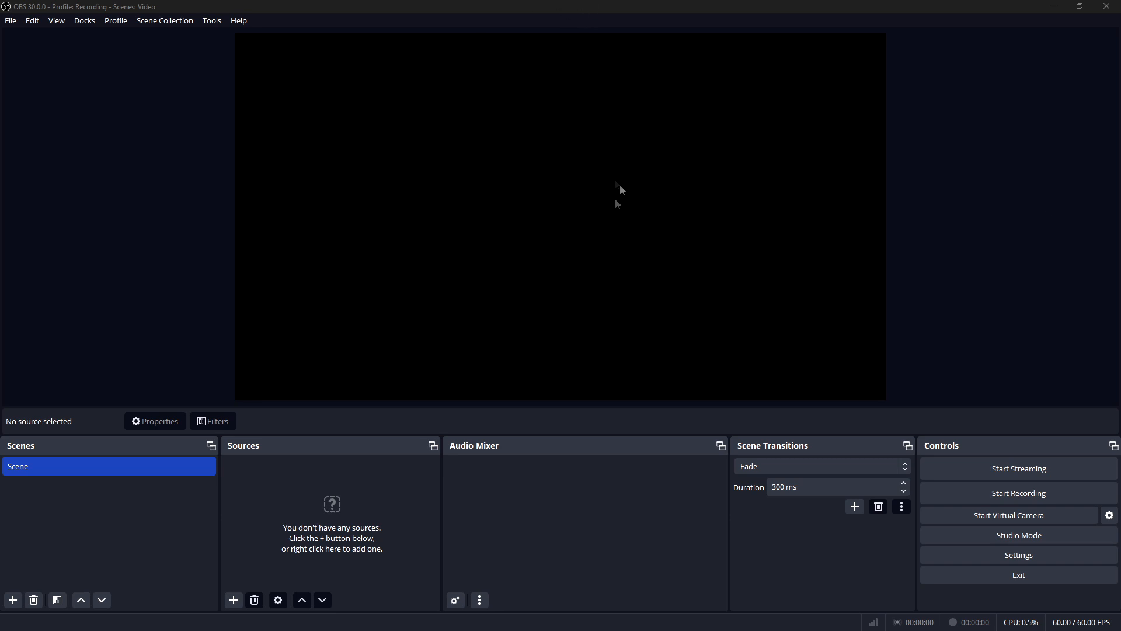
mouse_move(618, 204)
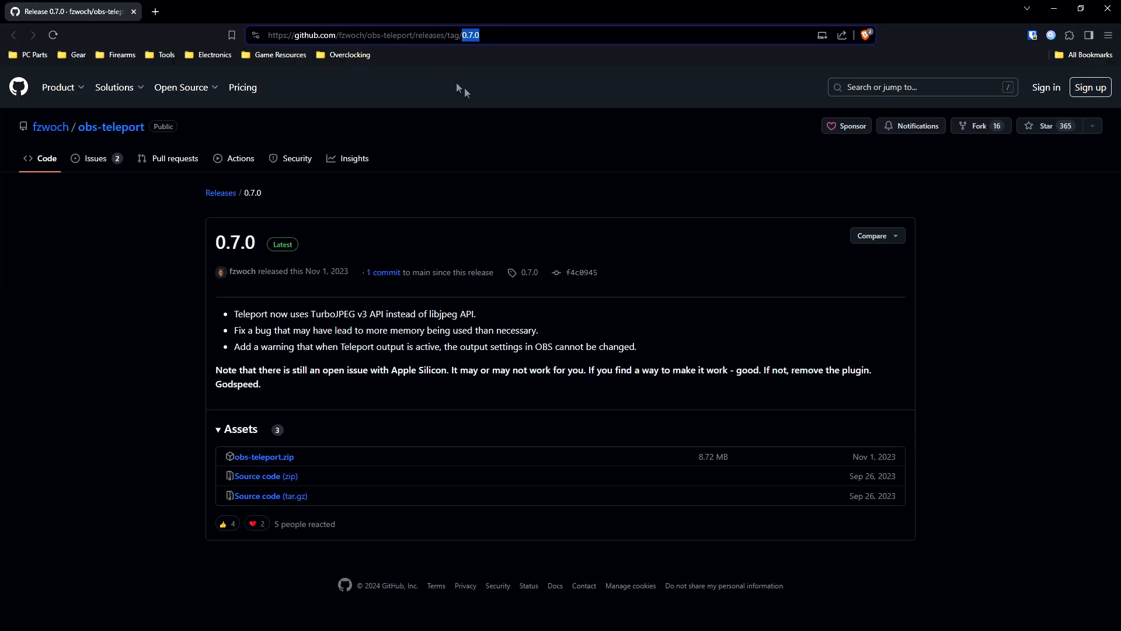
mouse_move(247, 466)
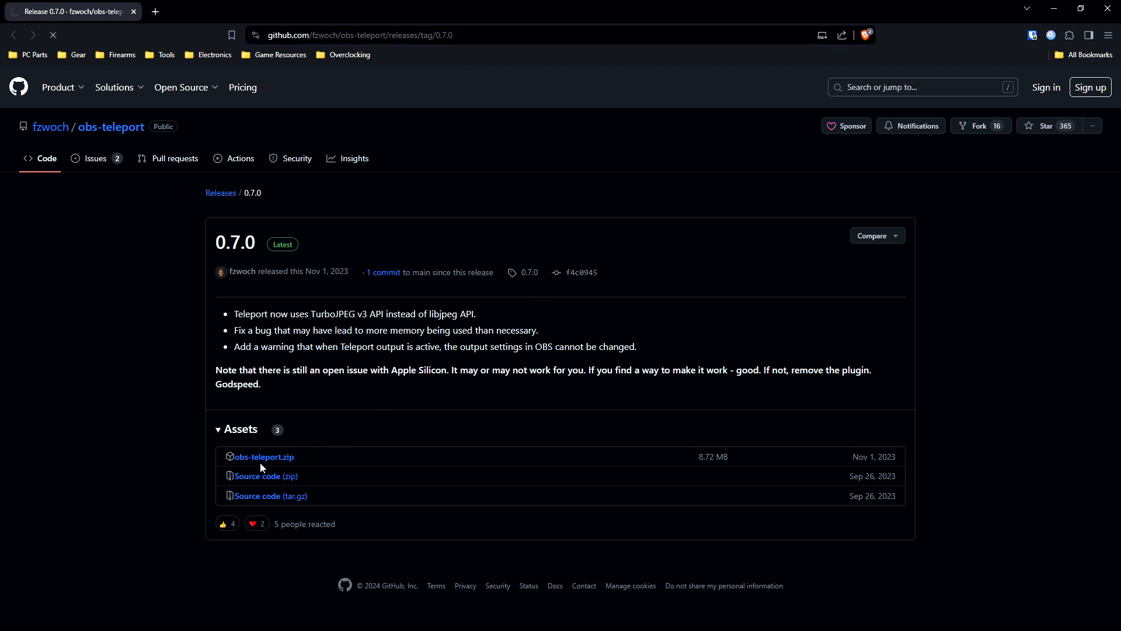
Download the obs-teleport.zip asset from the obs-teleport 0.7.0 release.
click(263, 457)
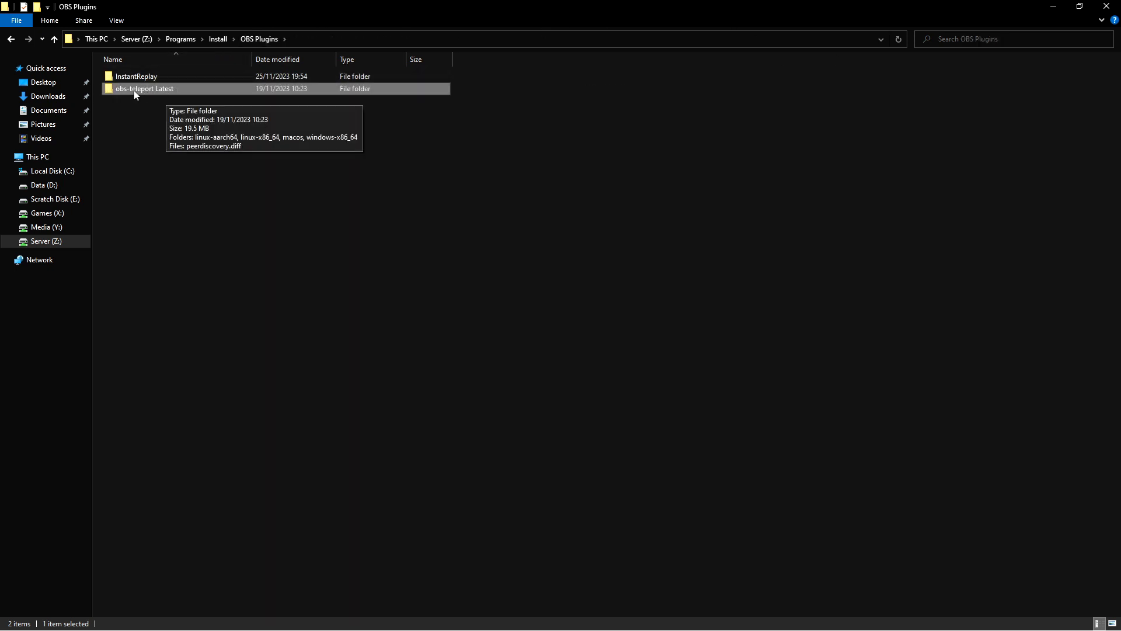
Run Teleport 0.7.0.exe from obs-teleport Latest > windows-x86_64, allowing the unverified installer.
double_click(144, 88)
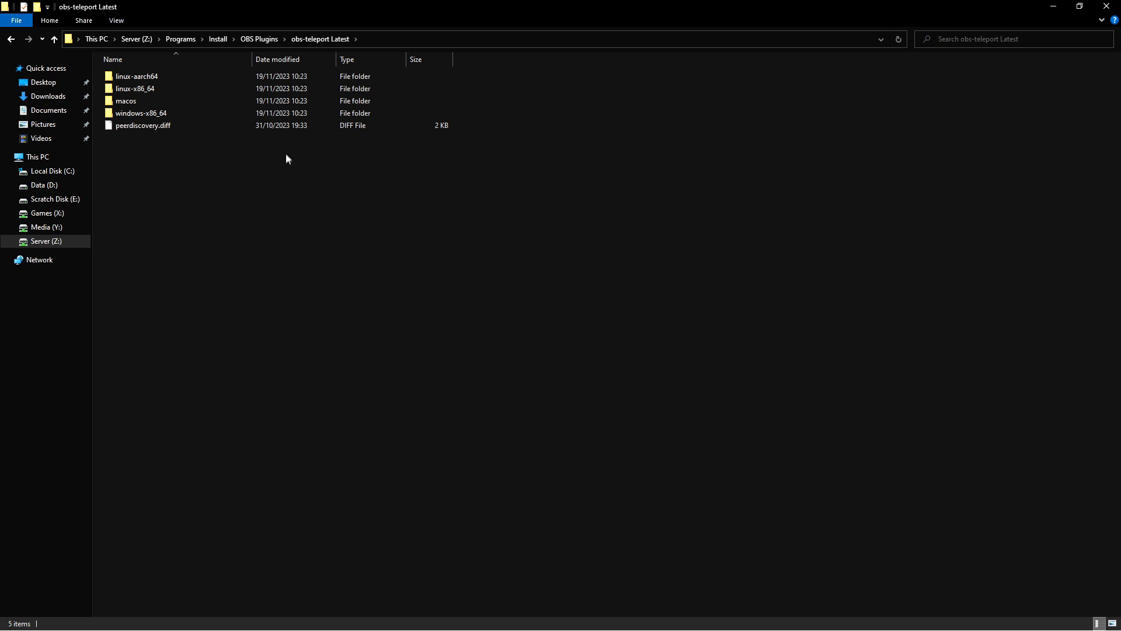
click(141, 114)
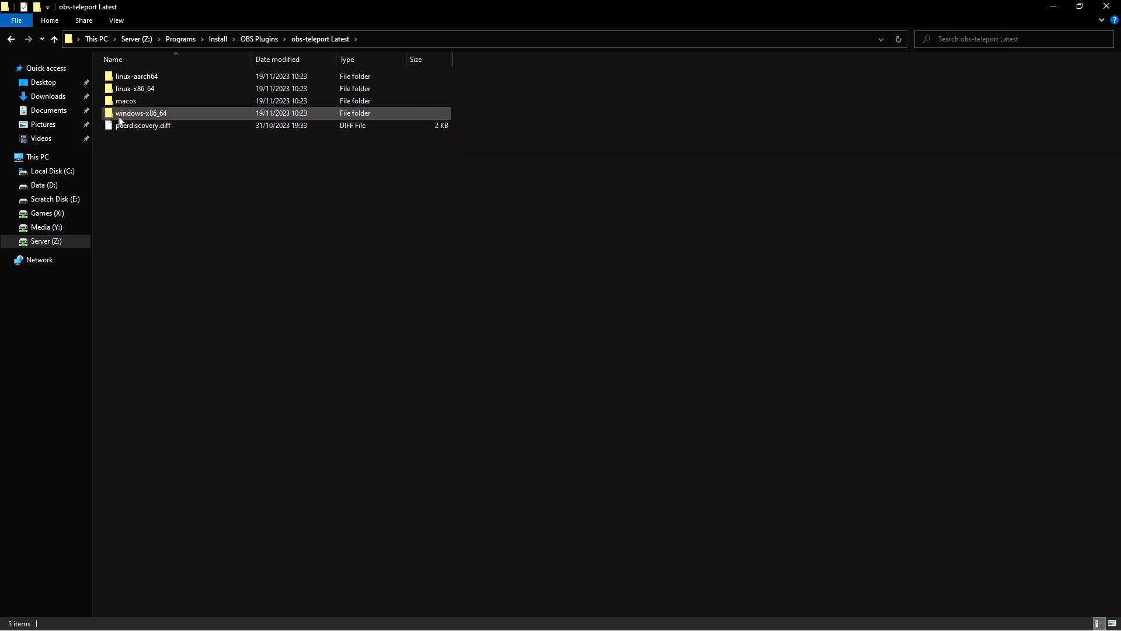
mouse_move(168, 118)
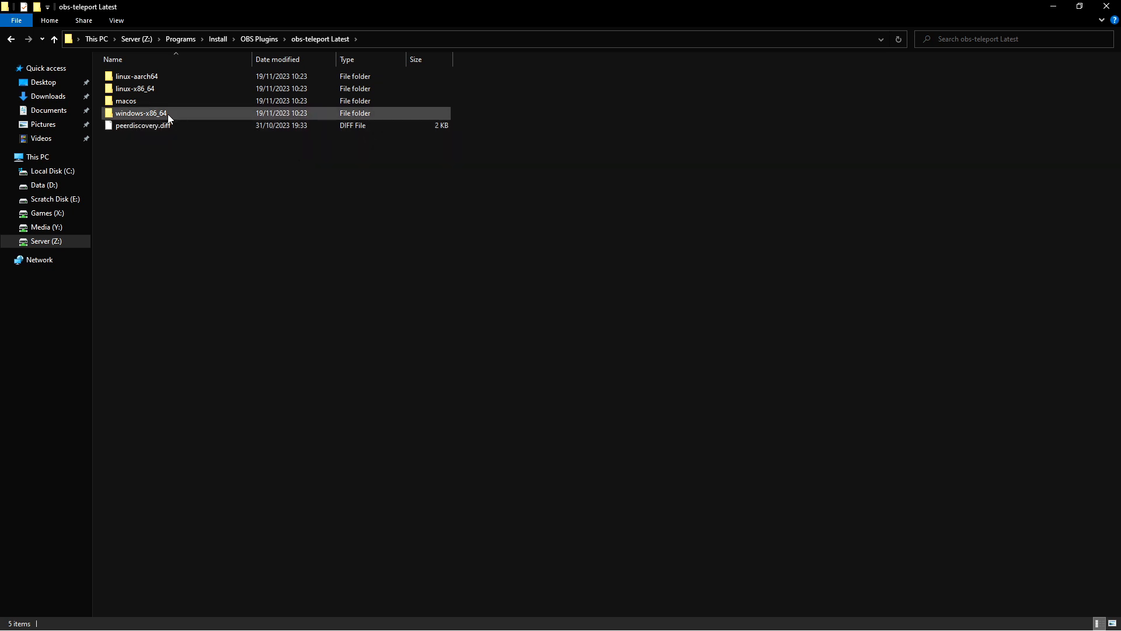
double_click(140, 113)
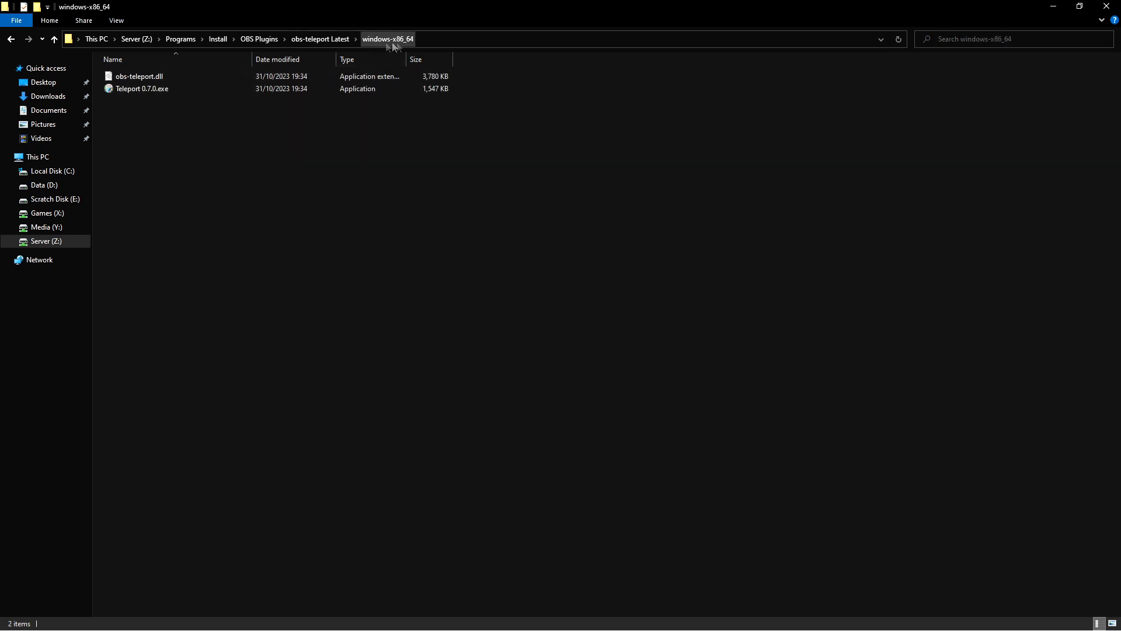
mouse_move(431, 206)
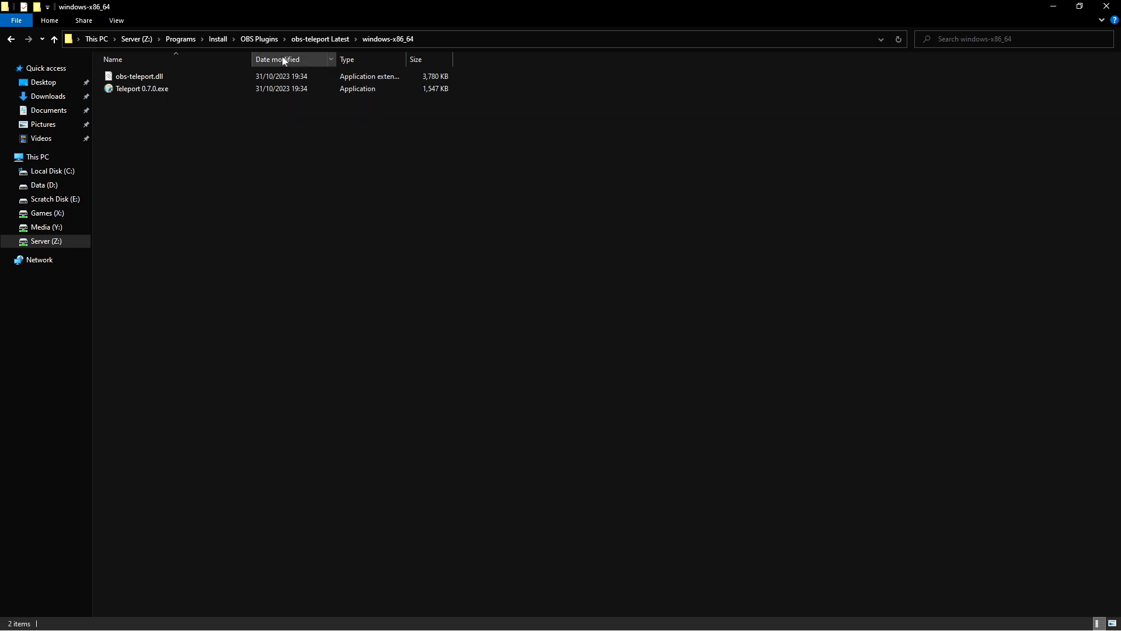
double_click(141, 88)
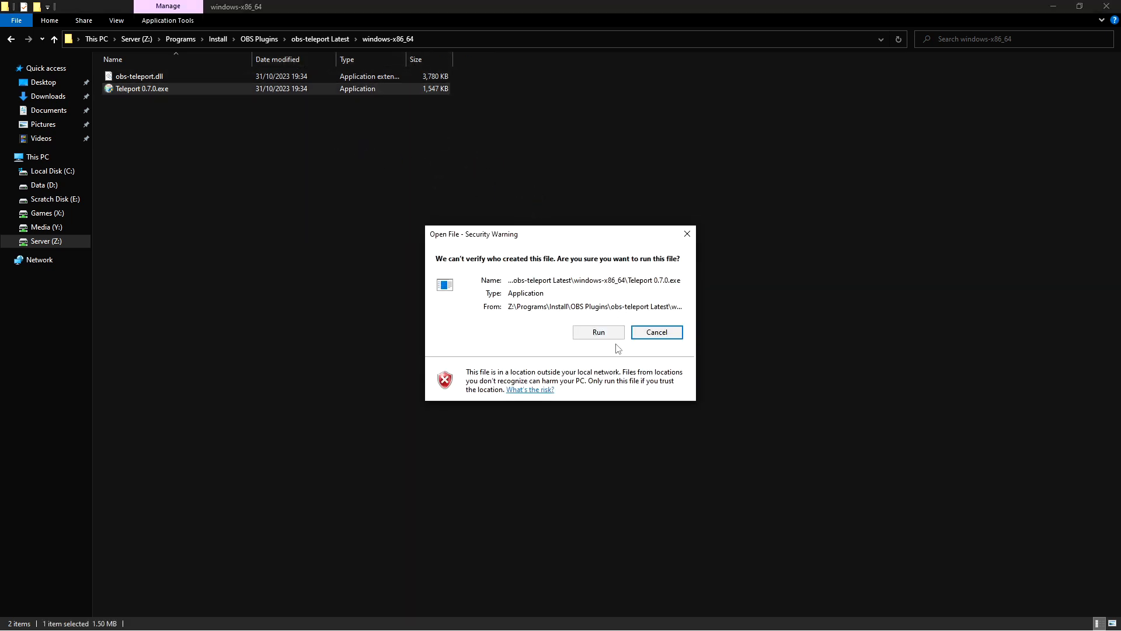
click(598, 332)
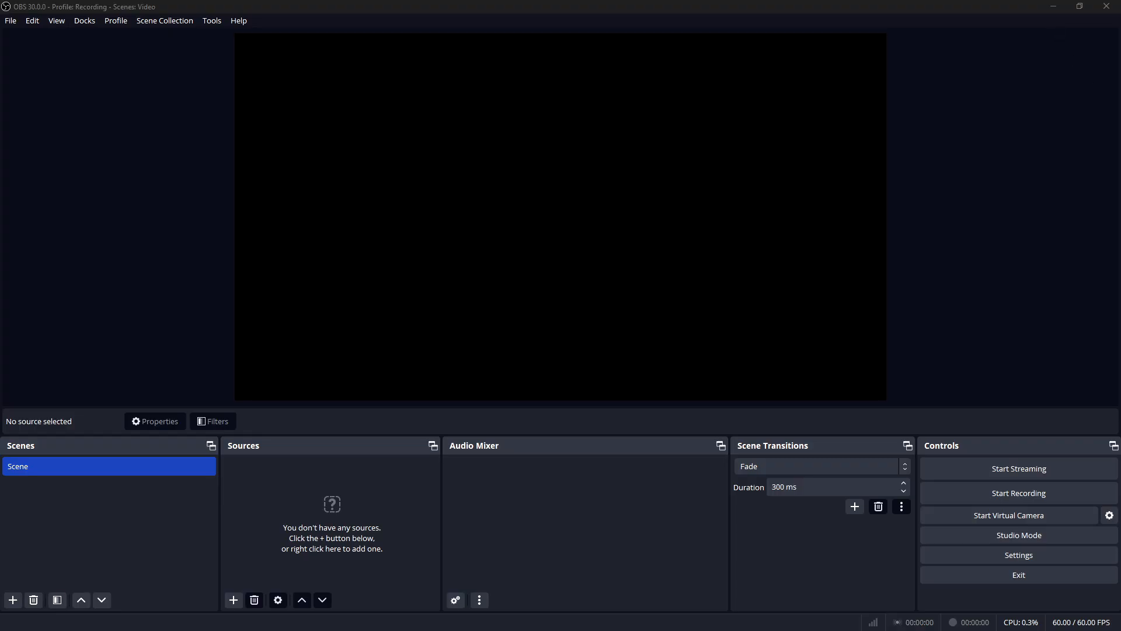
click(211, 20)
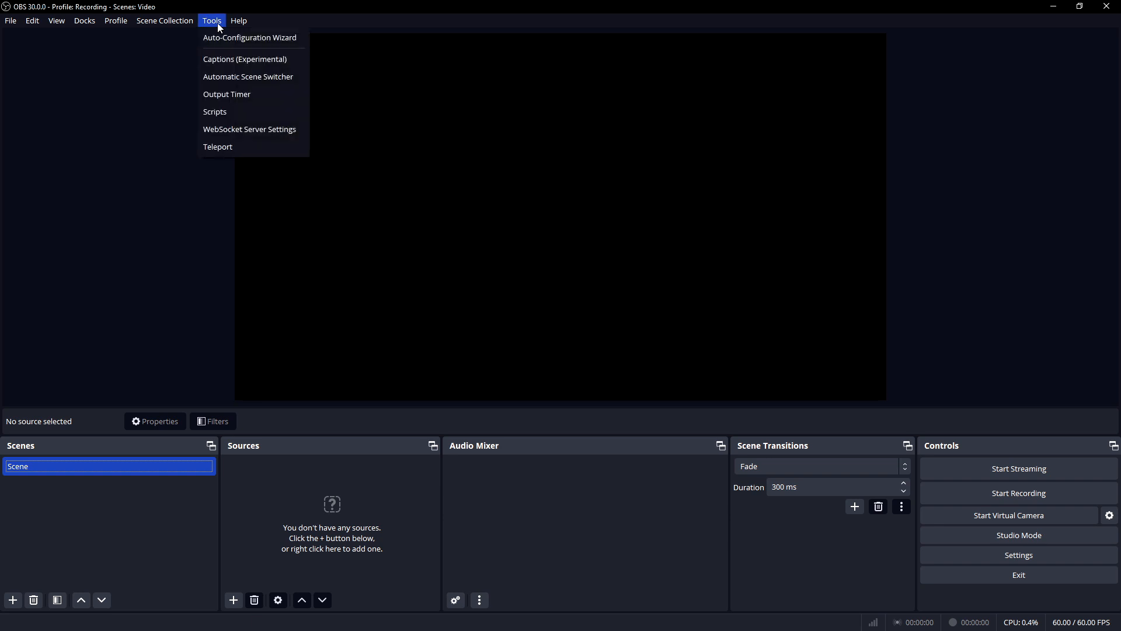
mouse_move(218, 147)
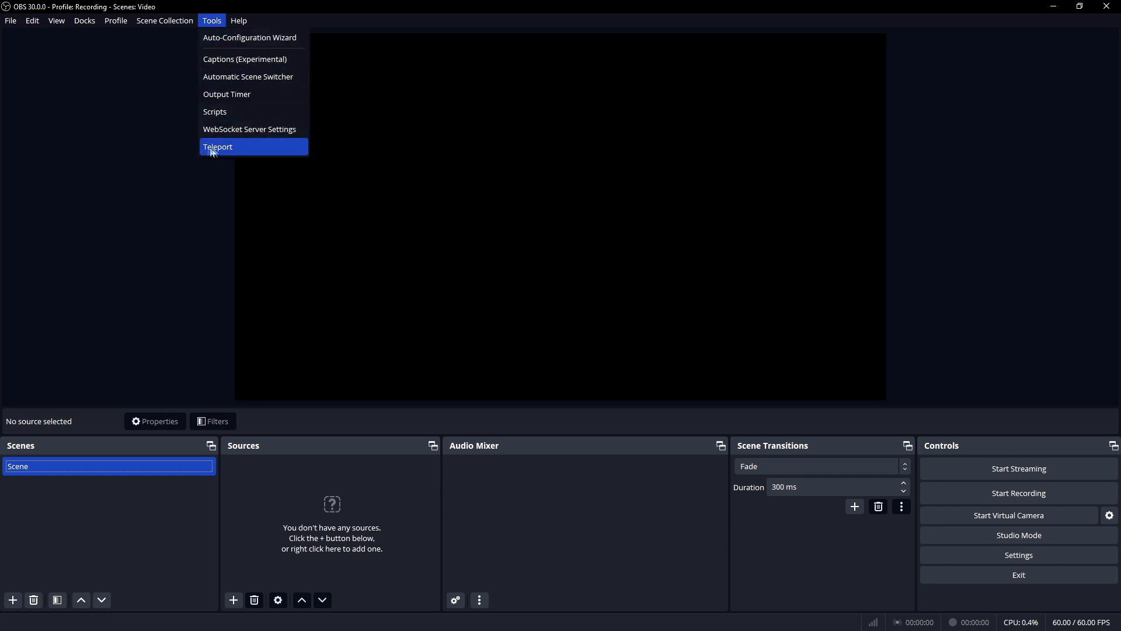
mouse_move(225, 153)
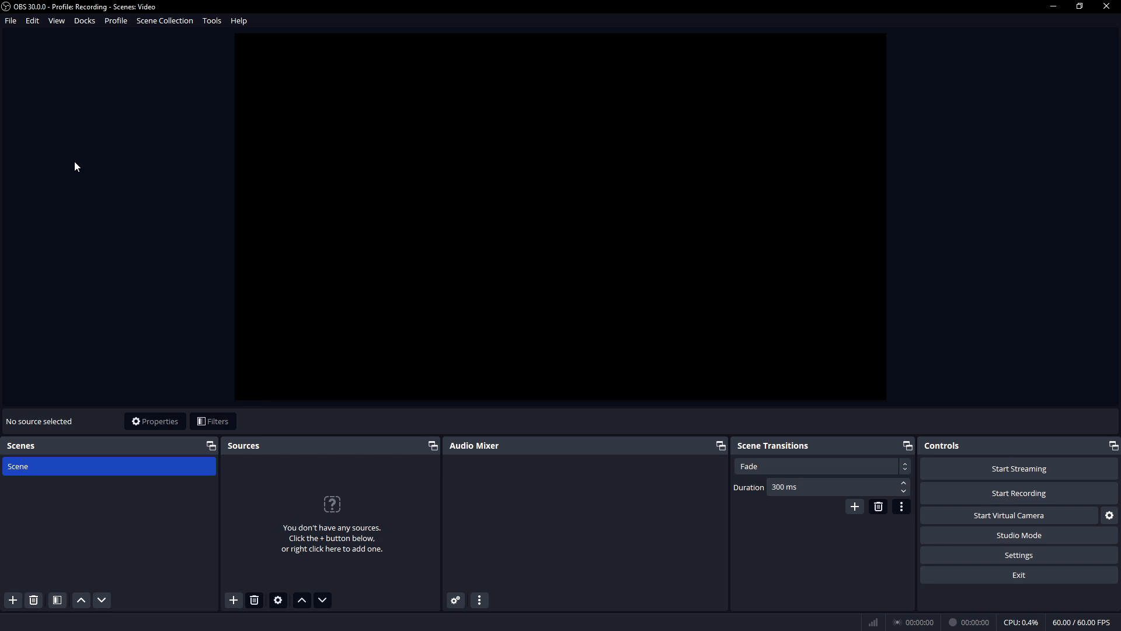
mouse_move(147, 199)
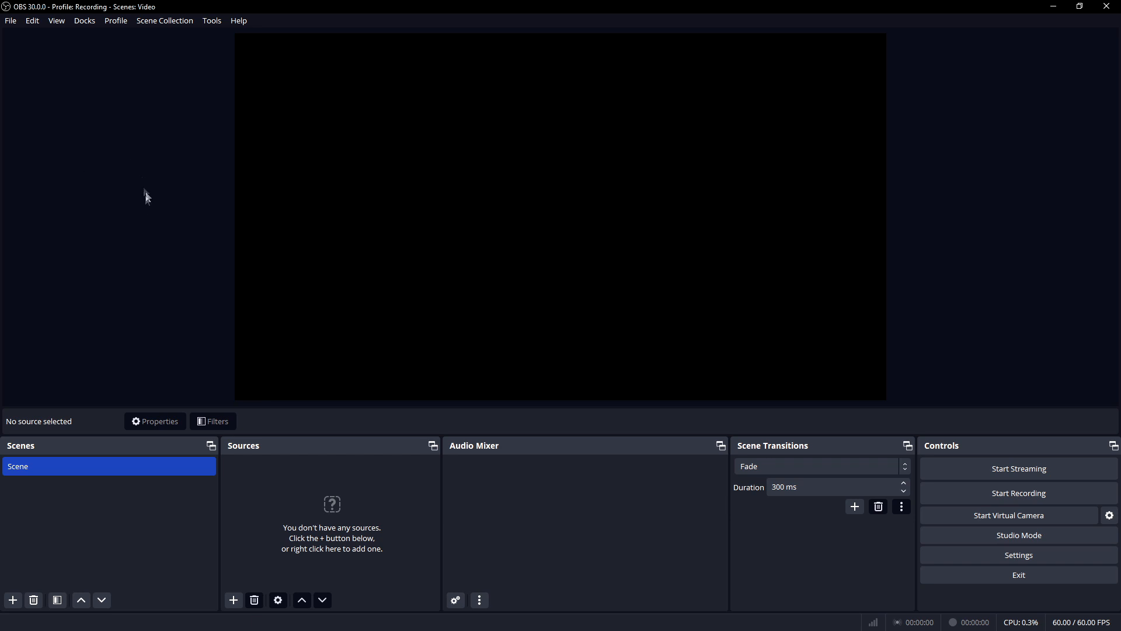
mouse_move(424, 267)
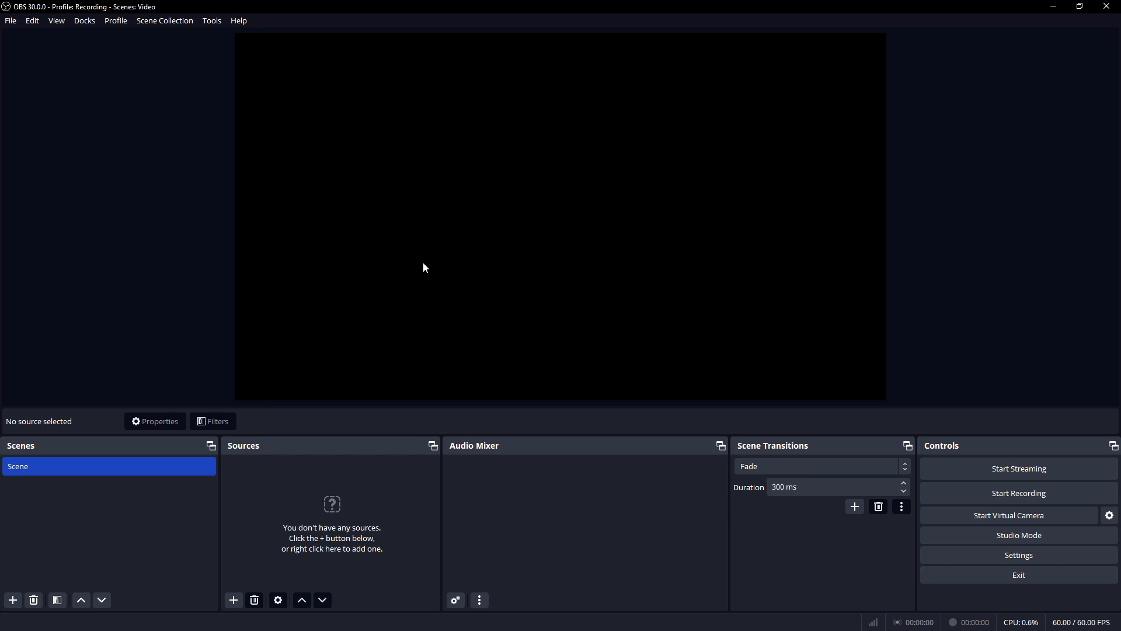
mouse_move(687, 275)
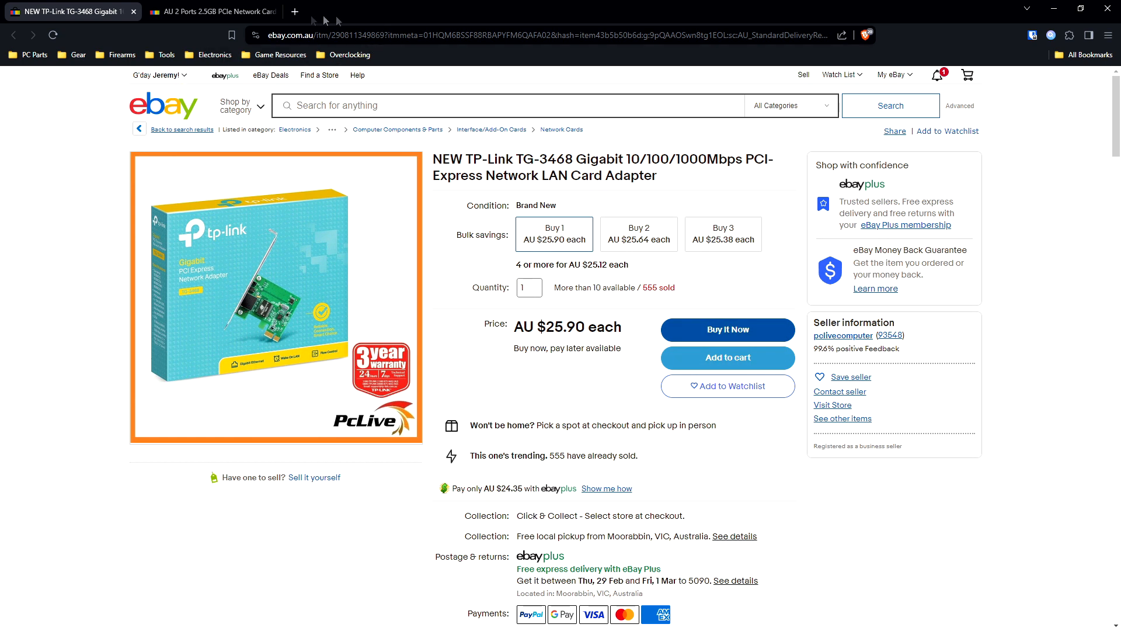
Show the 2-port 2.5GB PCIe network card listing and enlarge its product photo.
click(207, 12)
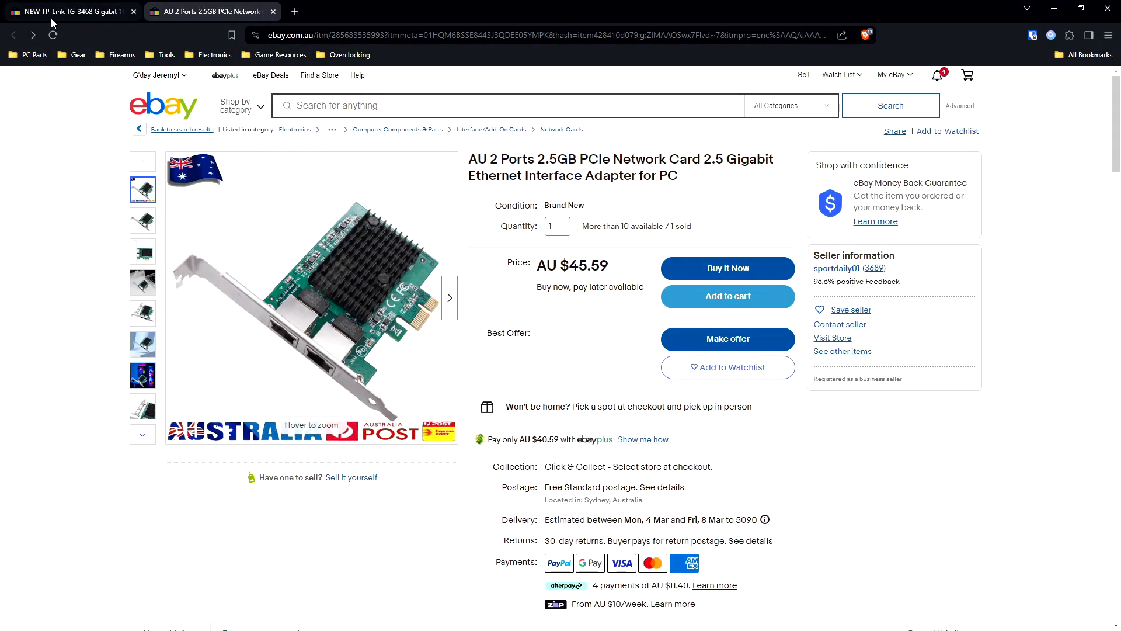
click(65, 10)
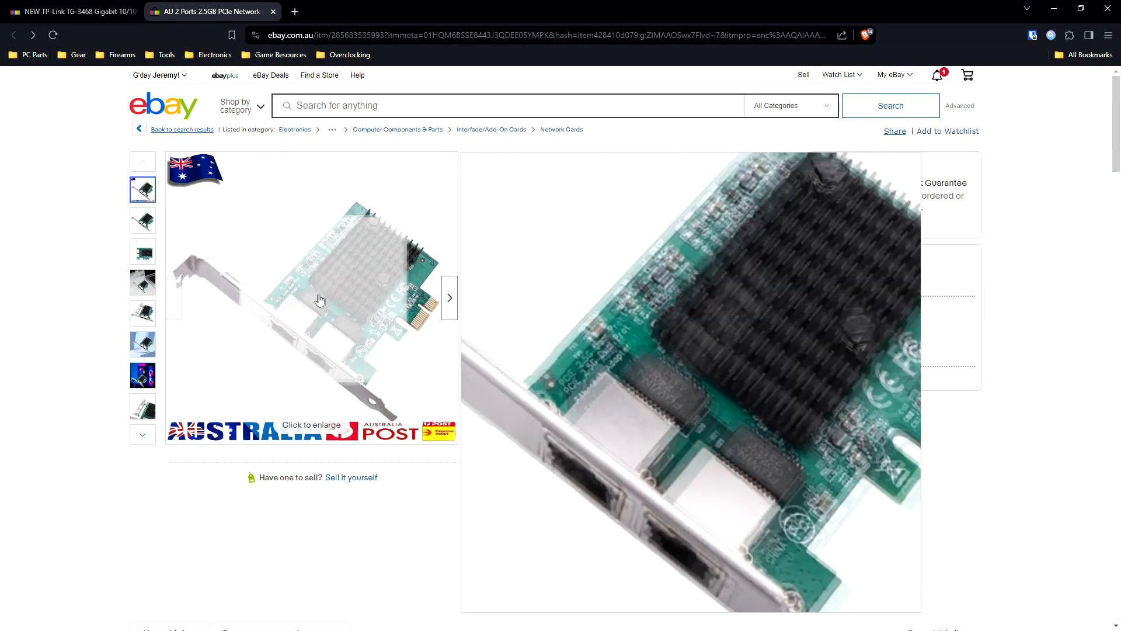
click(64, 11)
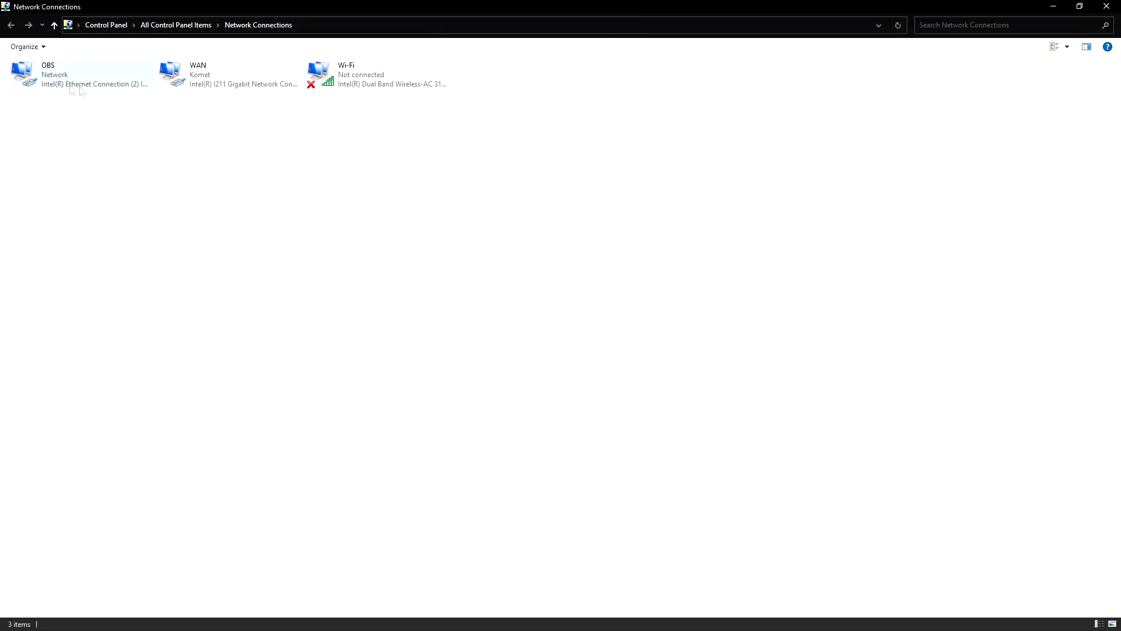
mouse_move(48, 83)
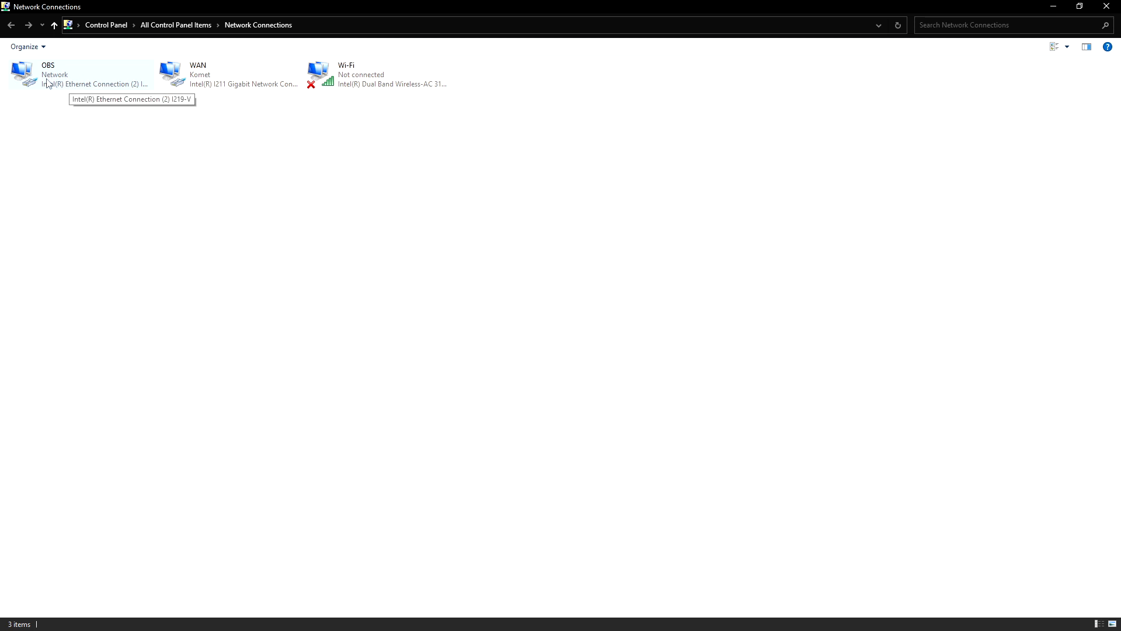
Show the OBS adapter's properties and its IPv4 (TCP/IPv4) address settings.
right_click(47, 74)
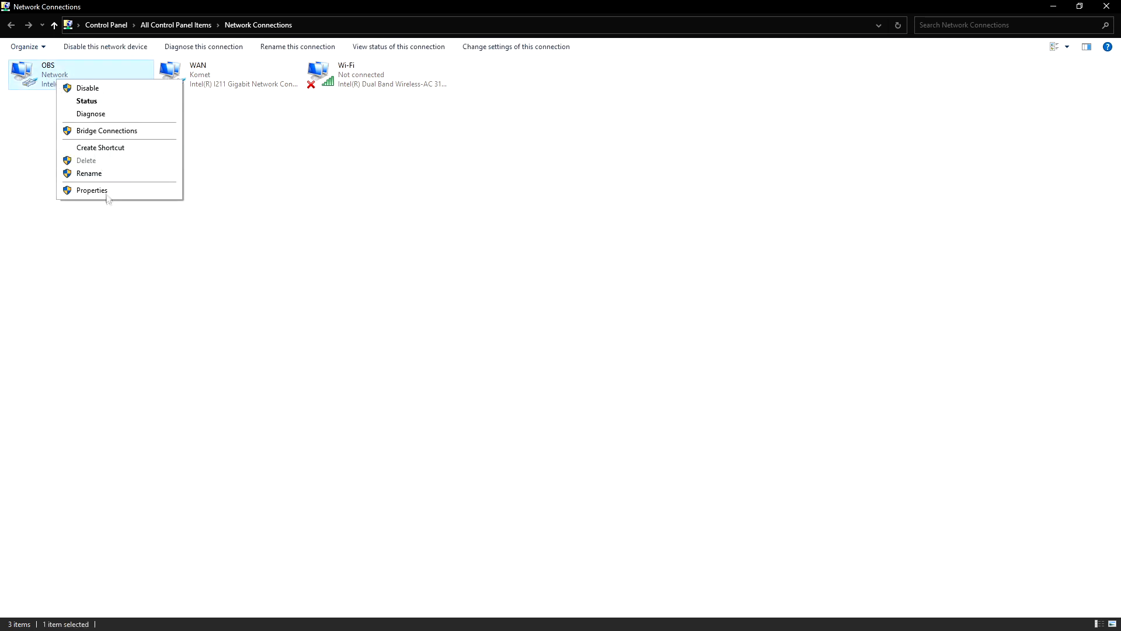
click(91, 191)
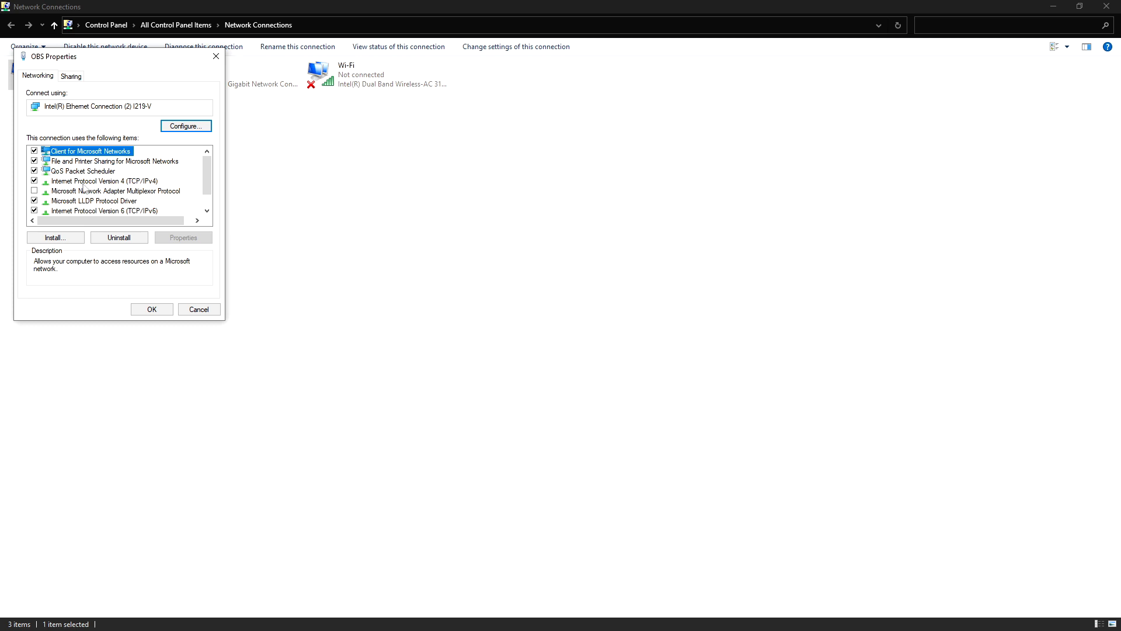
click(104, 182)
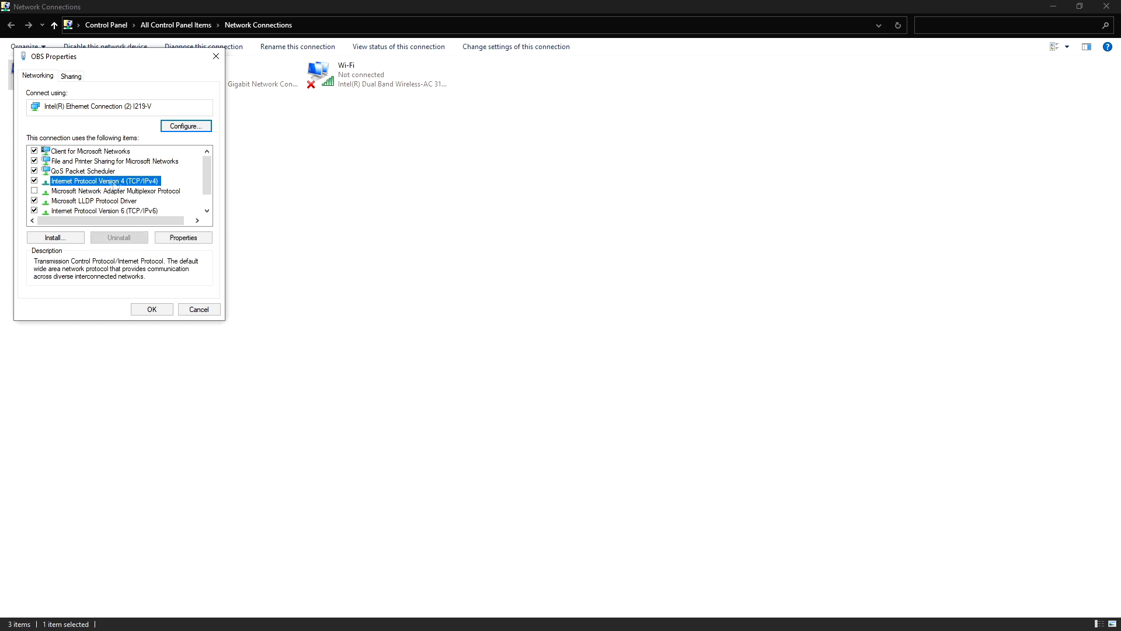
click(183, 238)
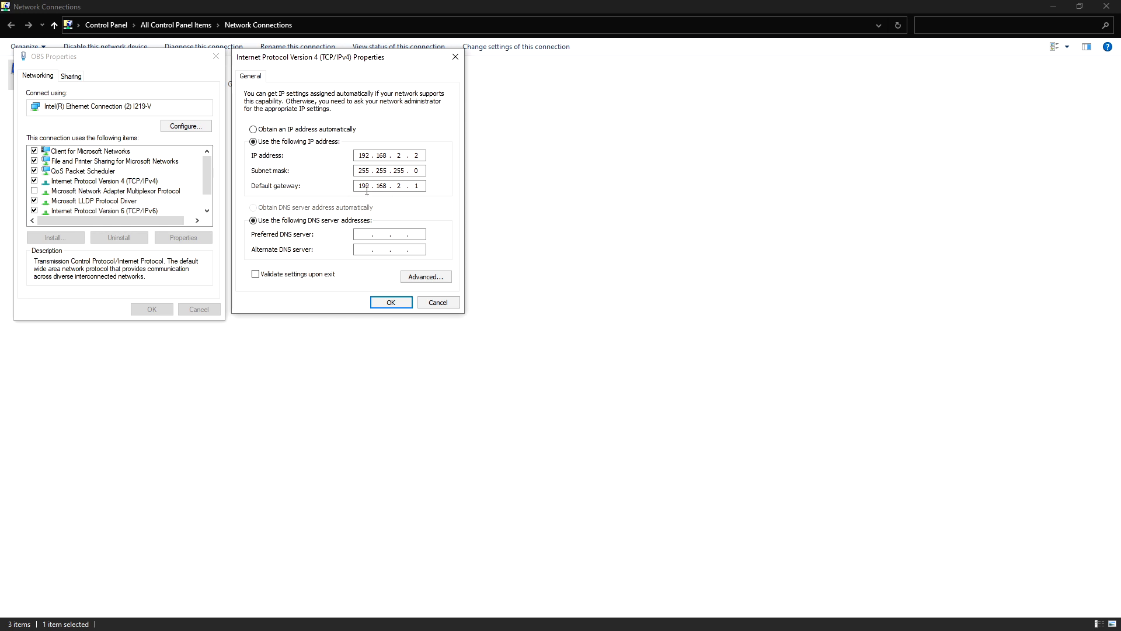
mouse_move(339, 167)
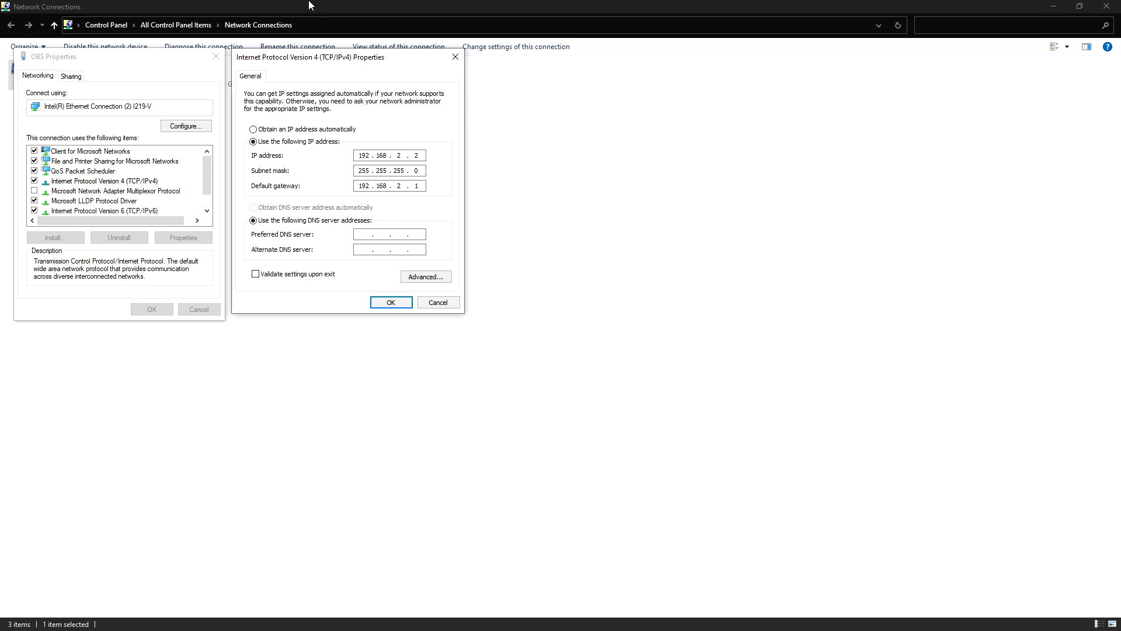
mouse_move(349, 63)
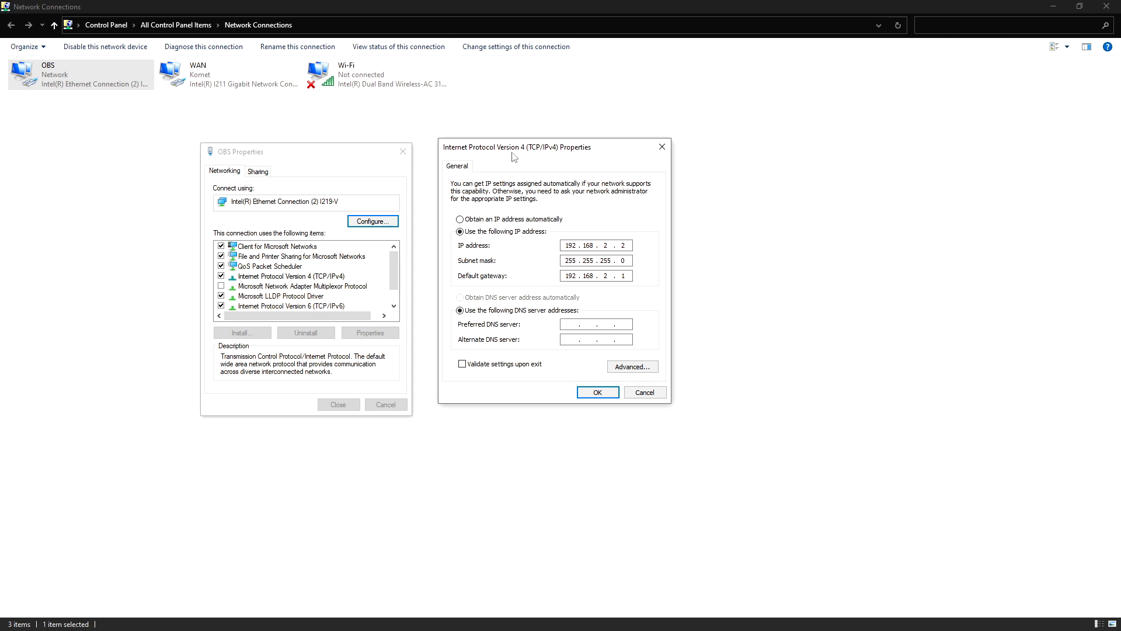
mouse_move(591, 193)
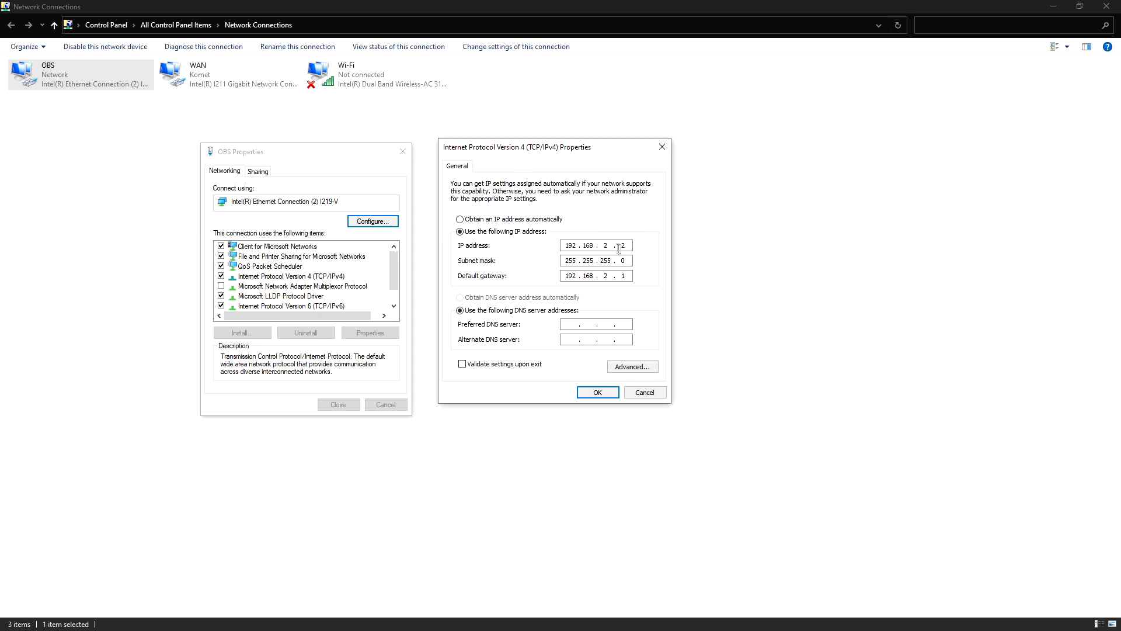
Check the OBS link's static IP 192.168.2.2, mask 255.255.255.0, gateway 192.168.2.1.
click(623, 245)
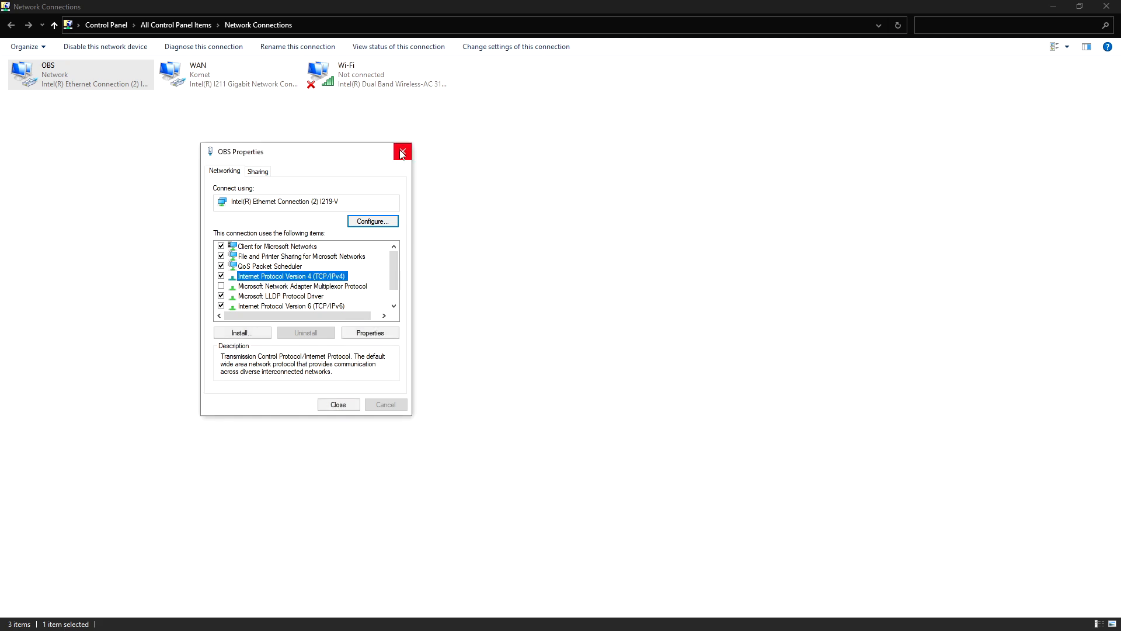
click(402, 151)
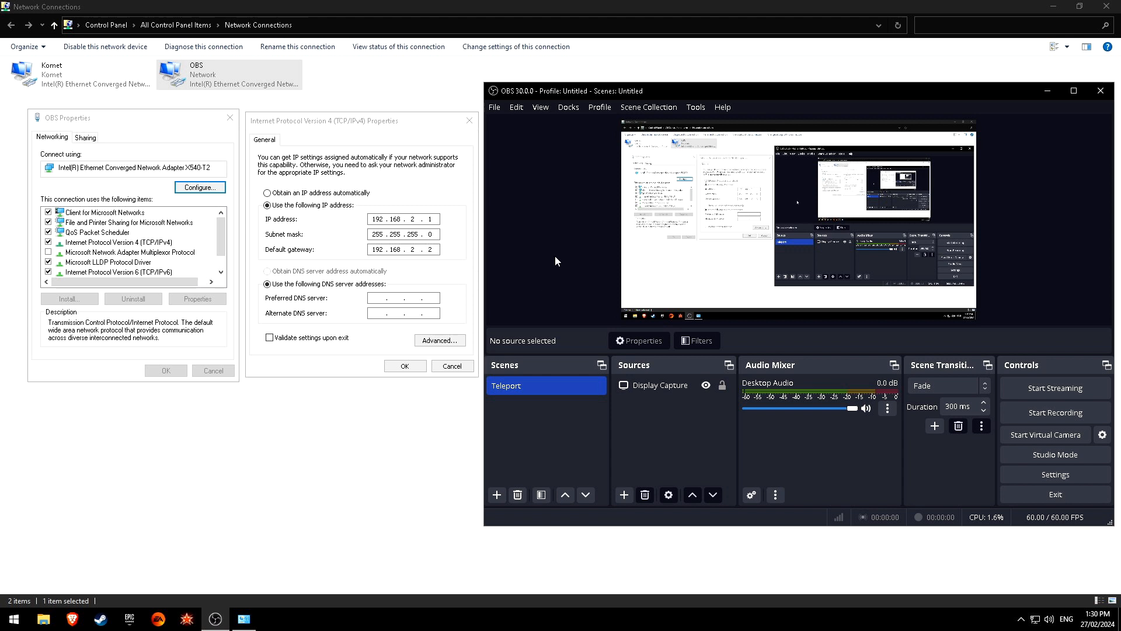
Show the Teleport settings under Tools and check the GamingPC identifier.
click(695, 106)
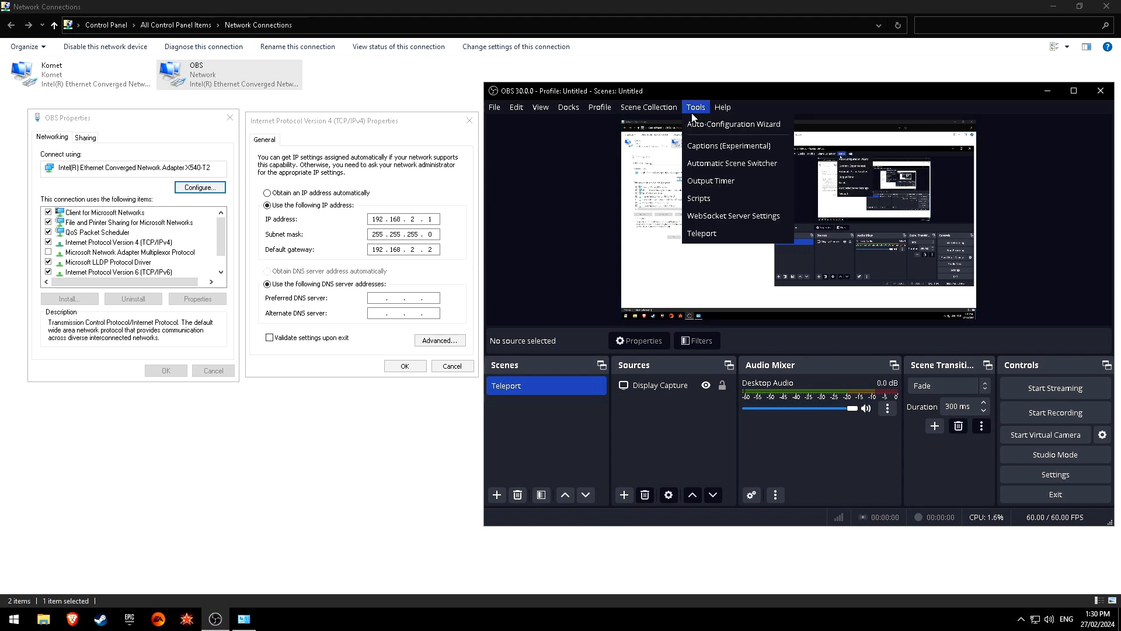
mouse_move(713, 234)
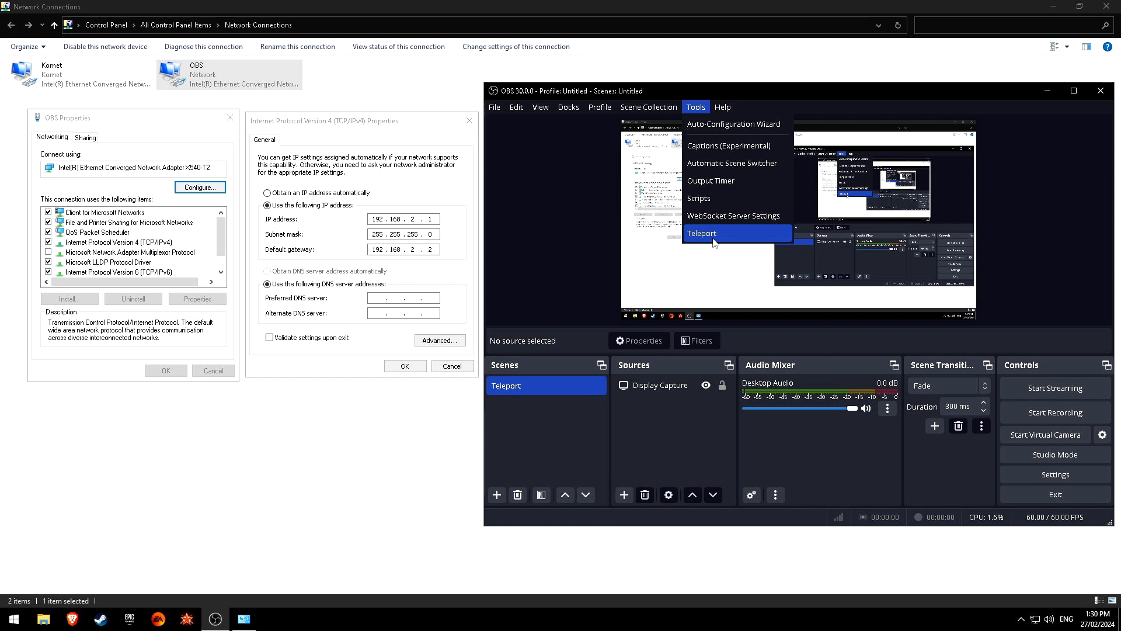
click(702, 234)
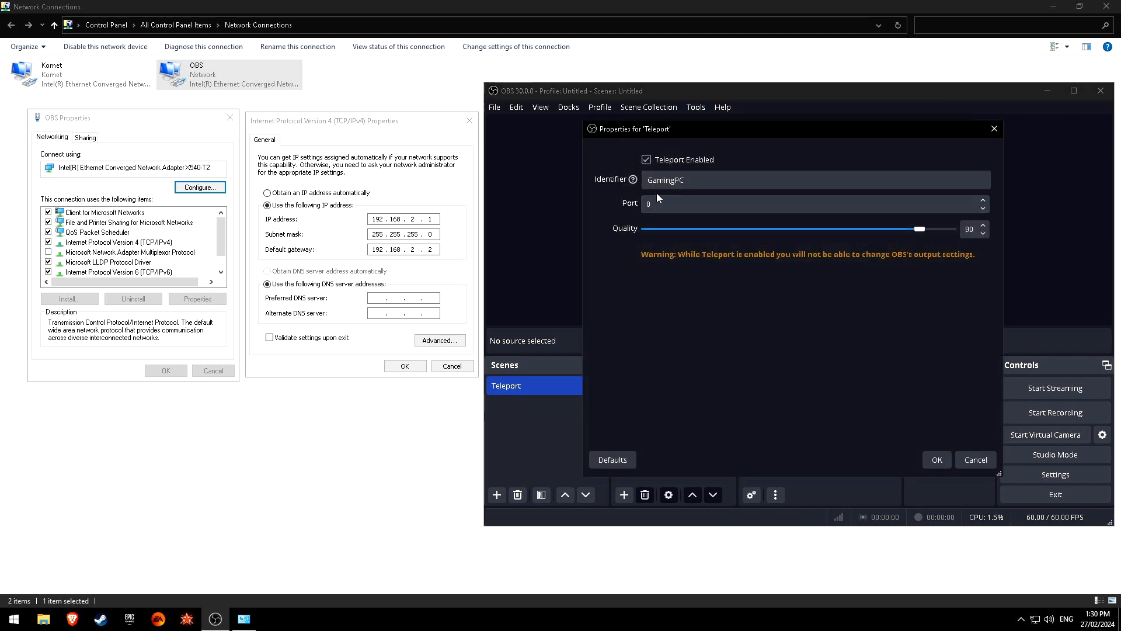
click(815, 180)
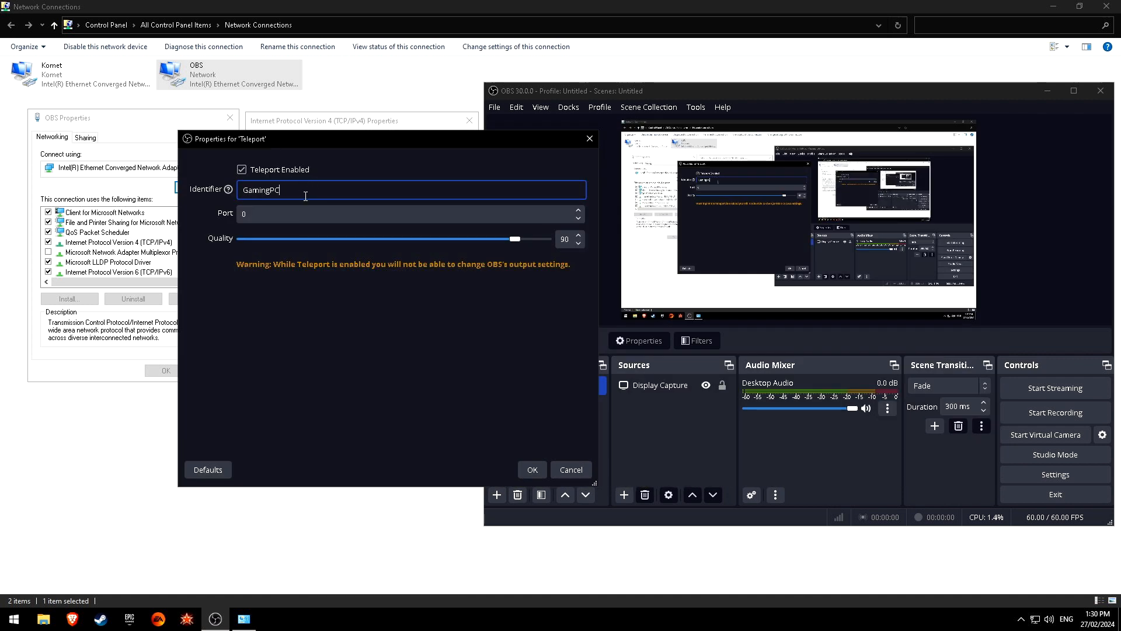
mouse_move(286, 191)
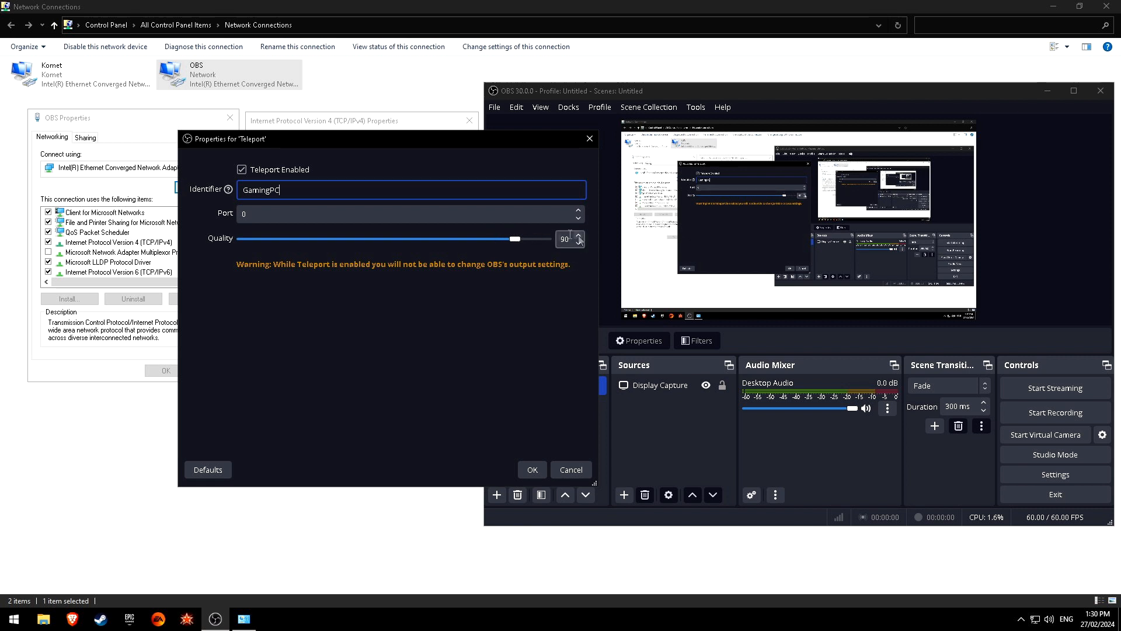
Nudge the Teleport quality between 90 and 91, then dismiss the settings.
click(578, 234)
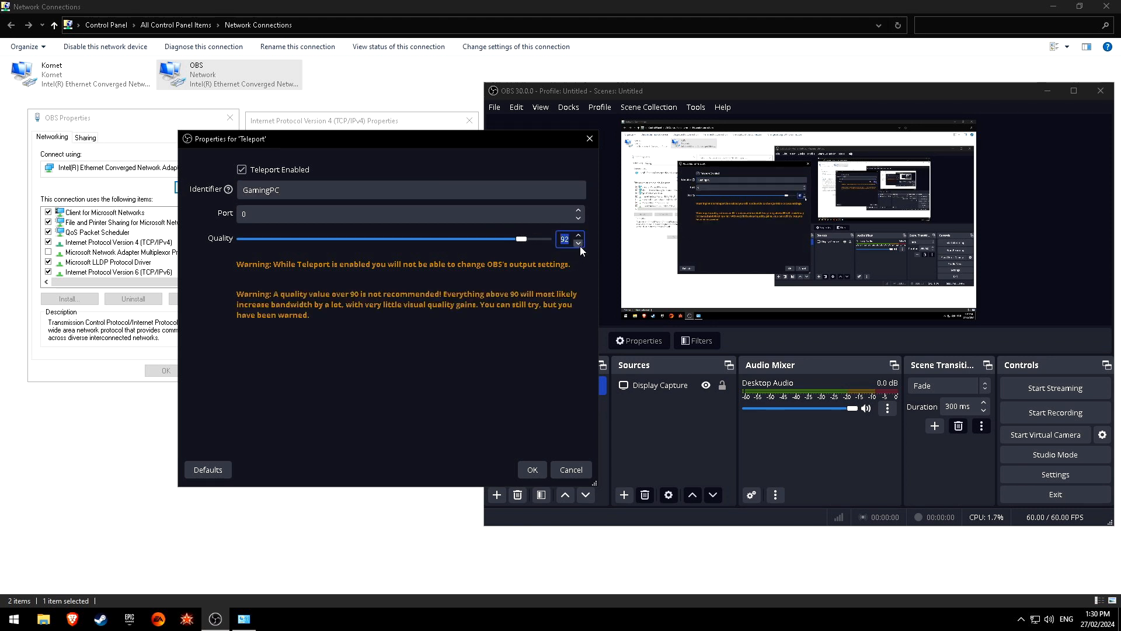
click(578, 243)
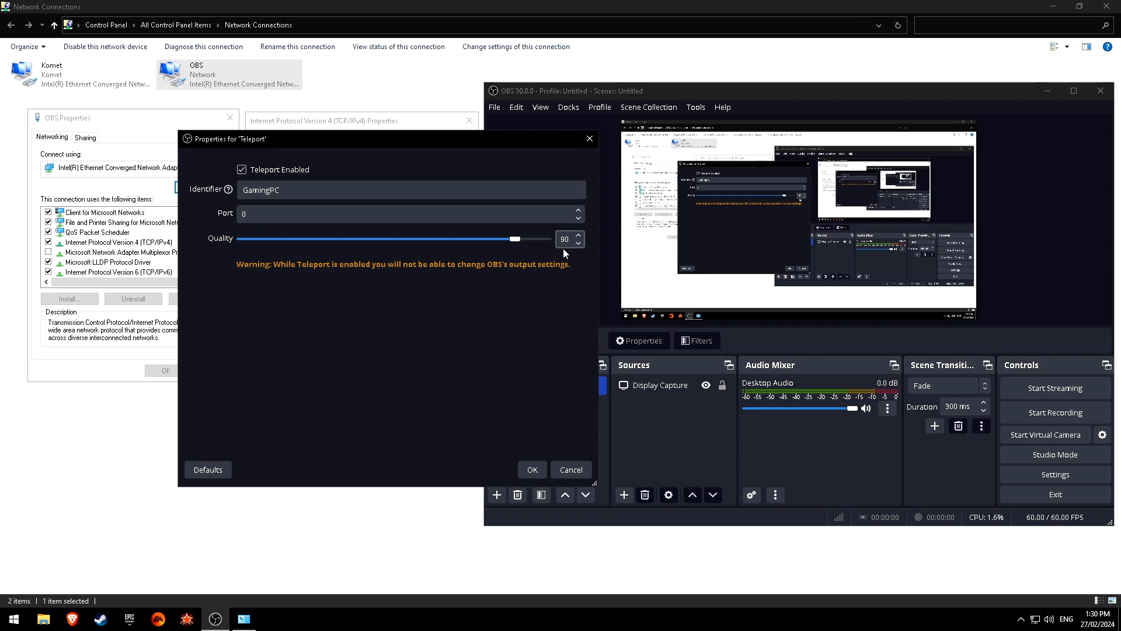
click(576, 235)
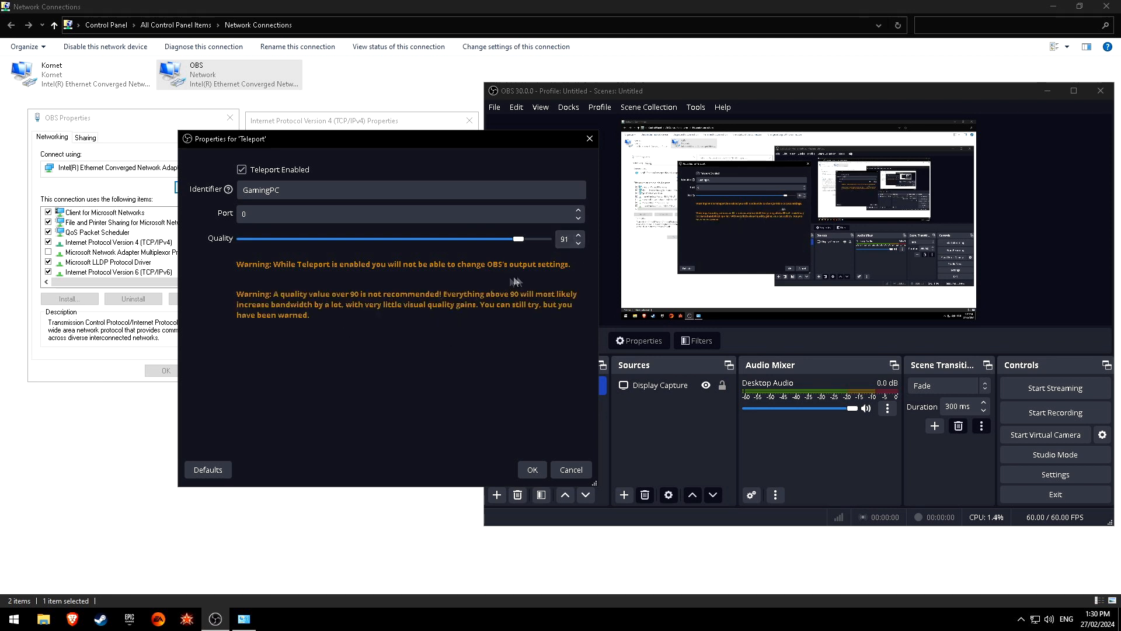
click(579, 243)
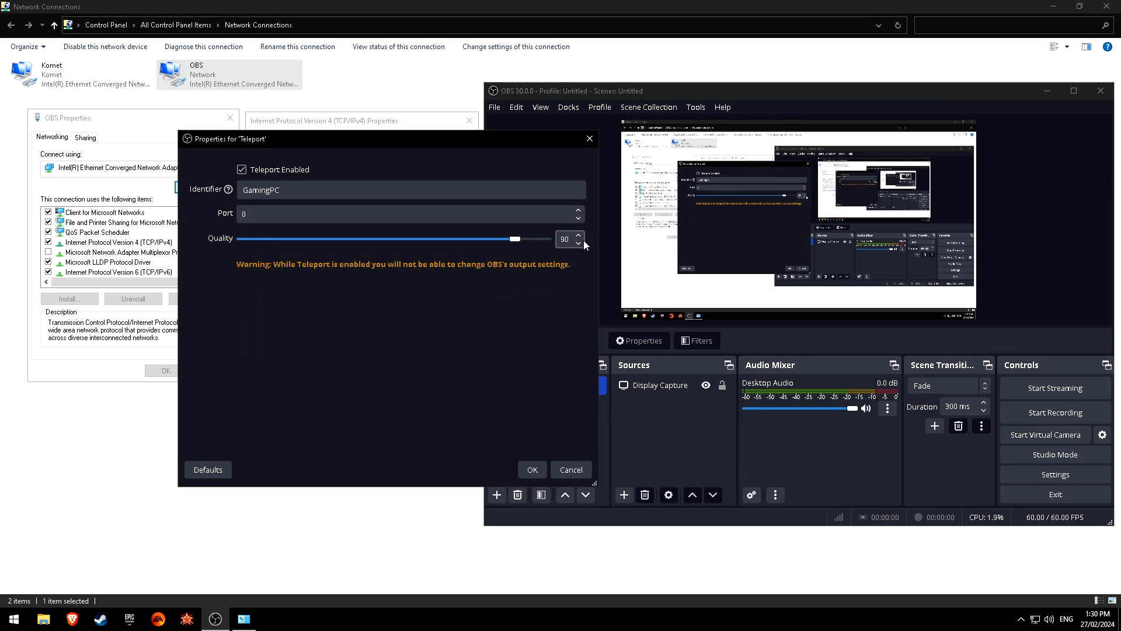
click(578, 235)
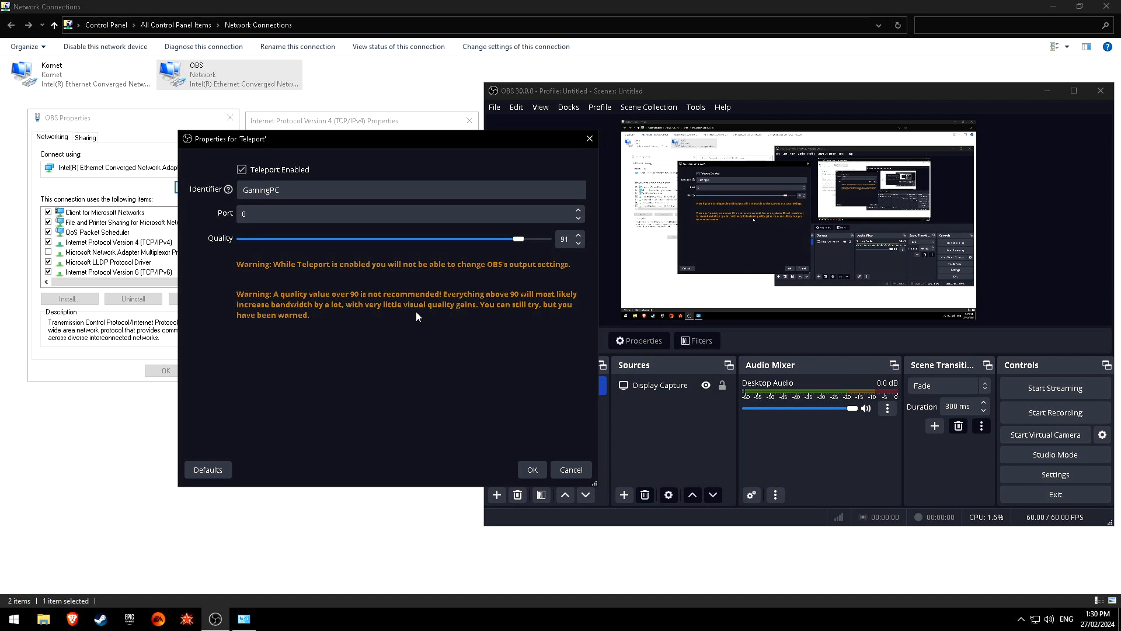
click(578, 243)
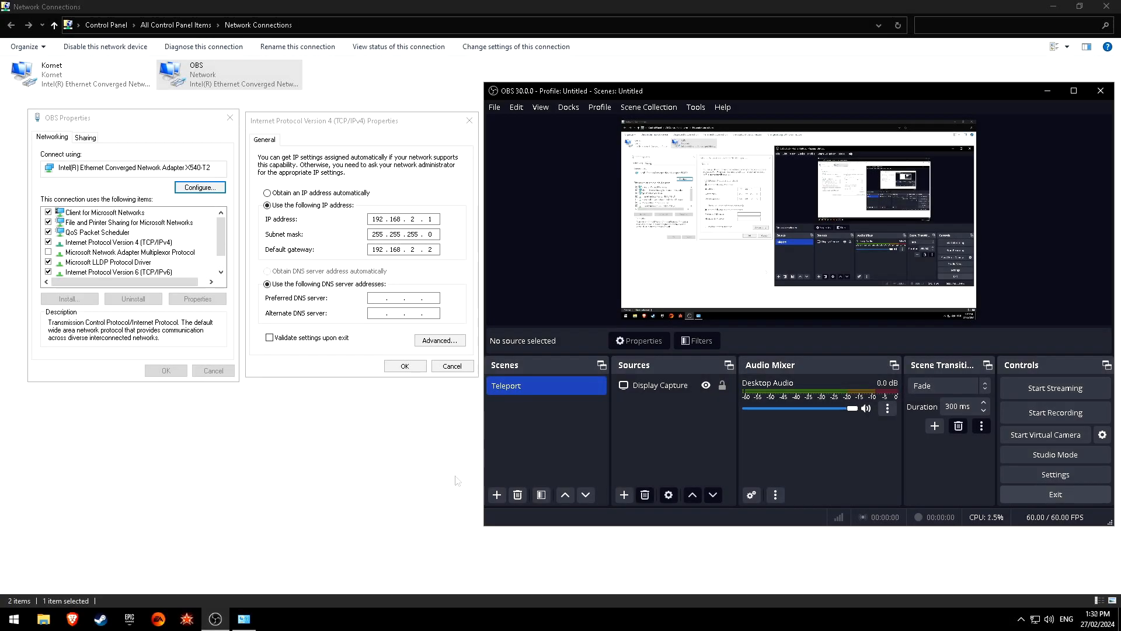
mouse_move(873, 466)
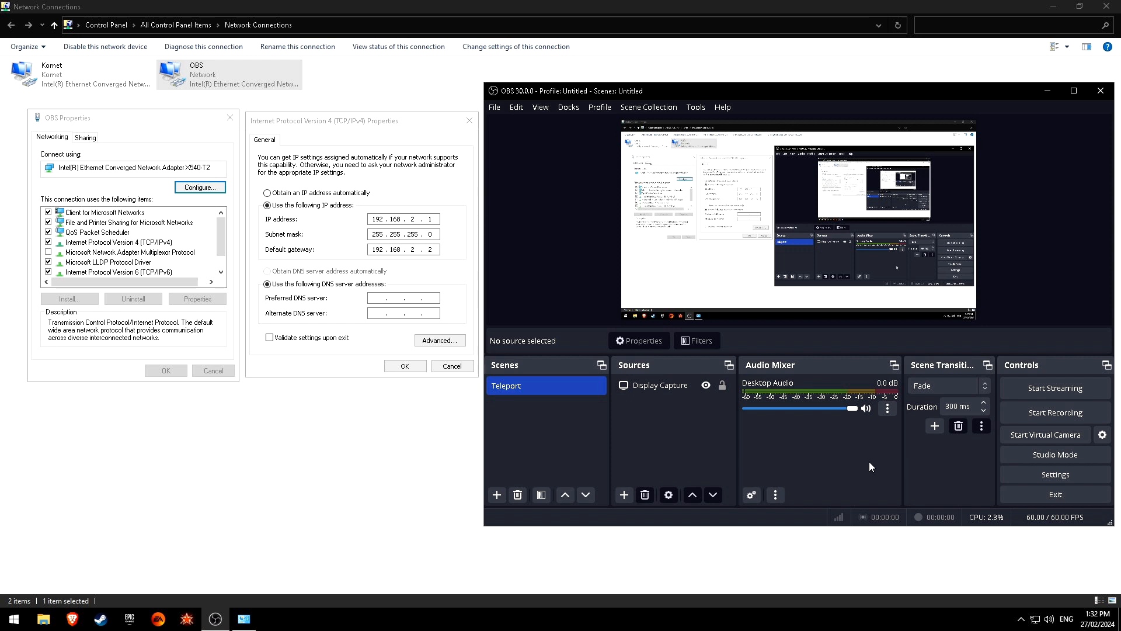
mouse_move(983, 476)
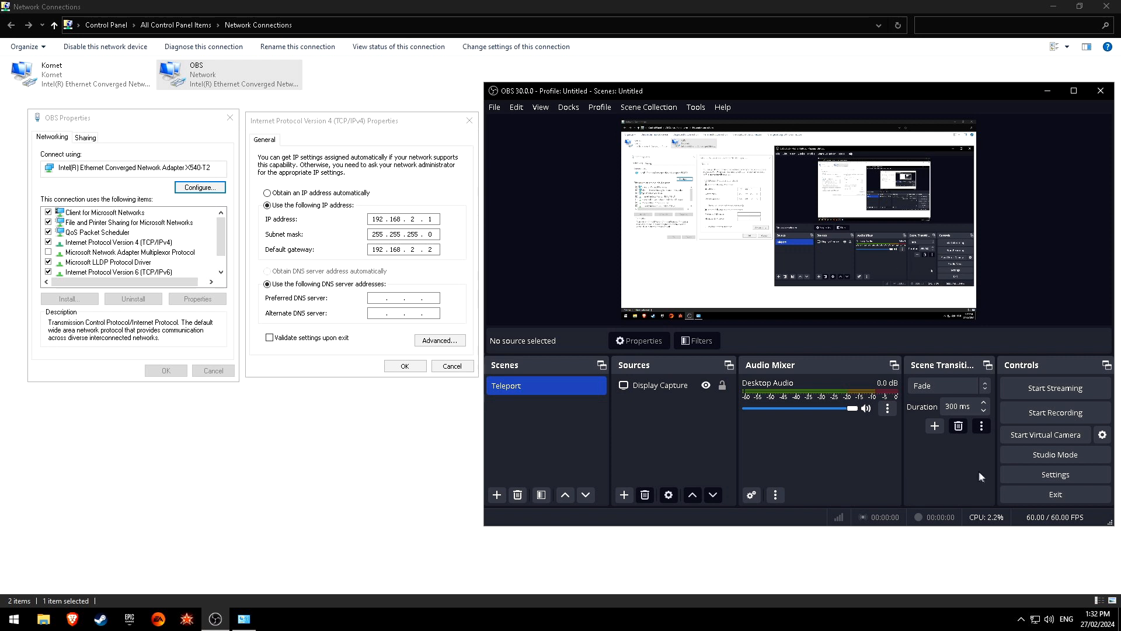
Bring up OBS Studio's Settings window on its General page.
click(1054, 474)
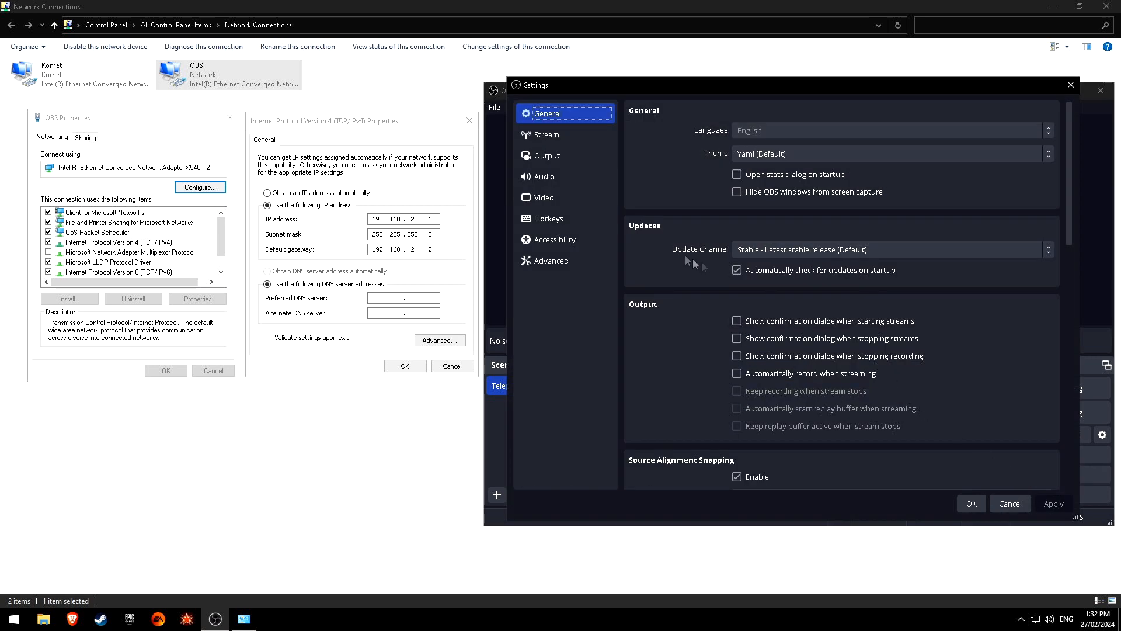
View the locked 1920x1080 60 FPS video settings, then leave Settings unchanged.
click(546, 197)
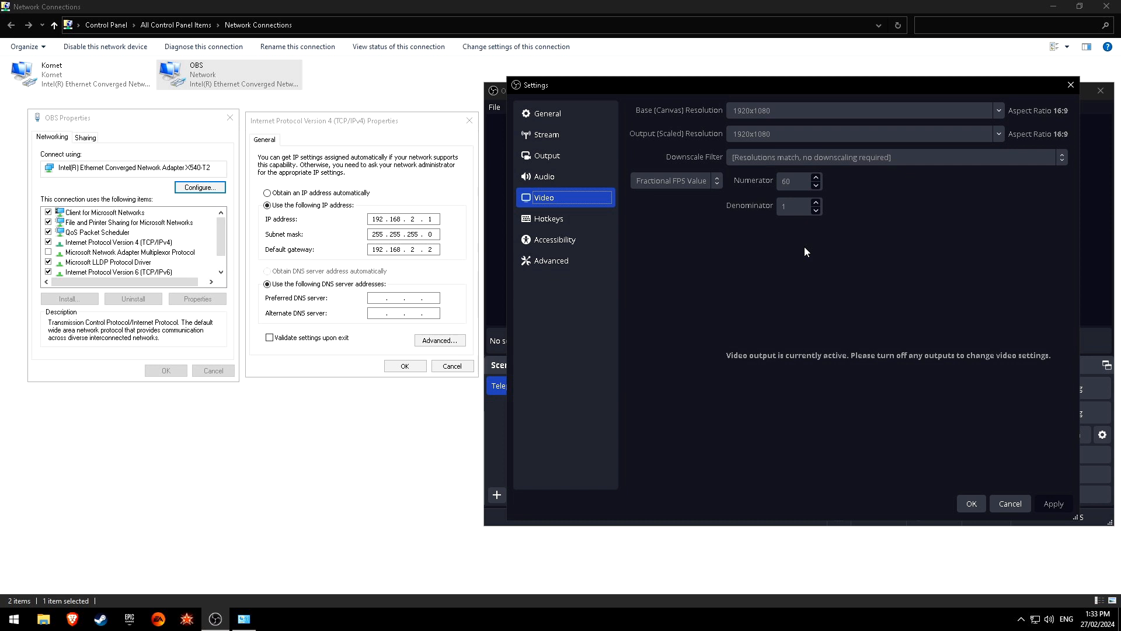
mouse_move(649, 116)
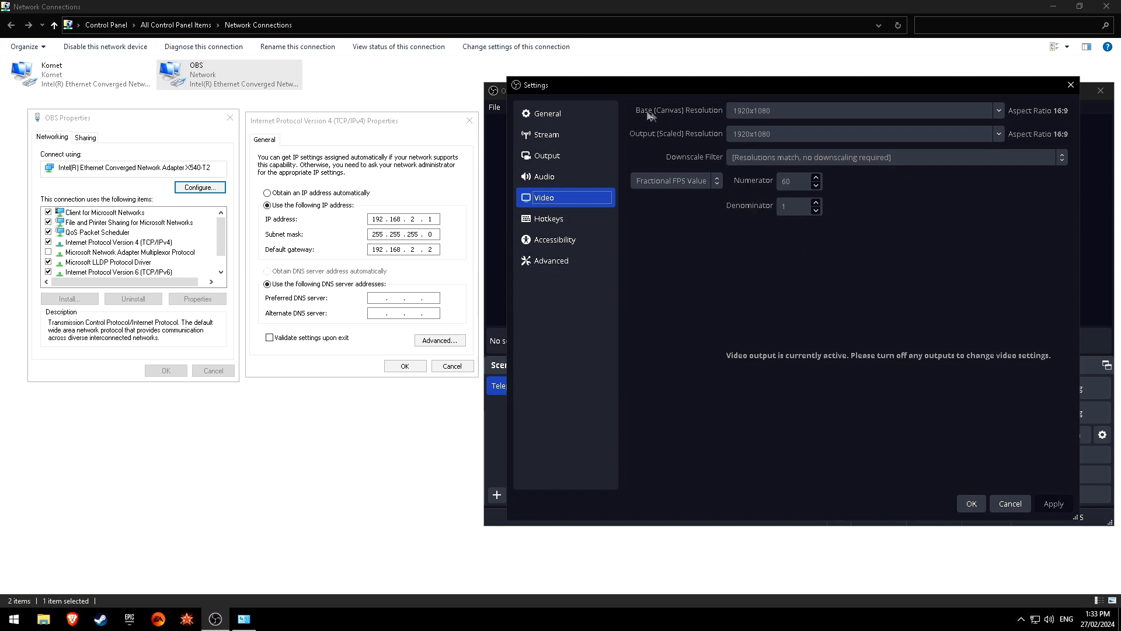
mouse_move(763, 116)
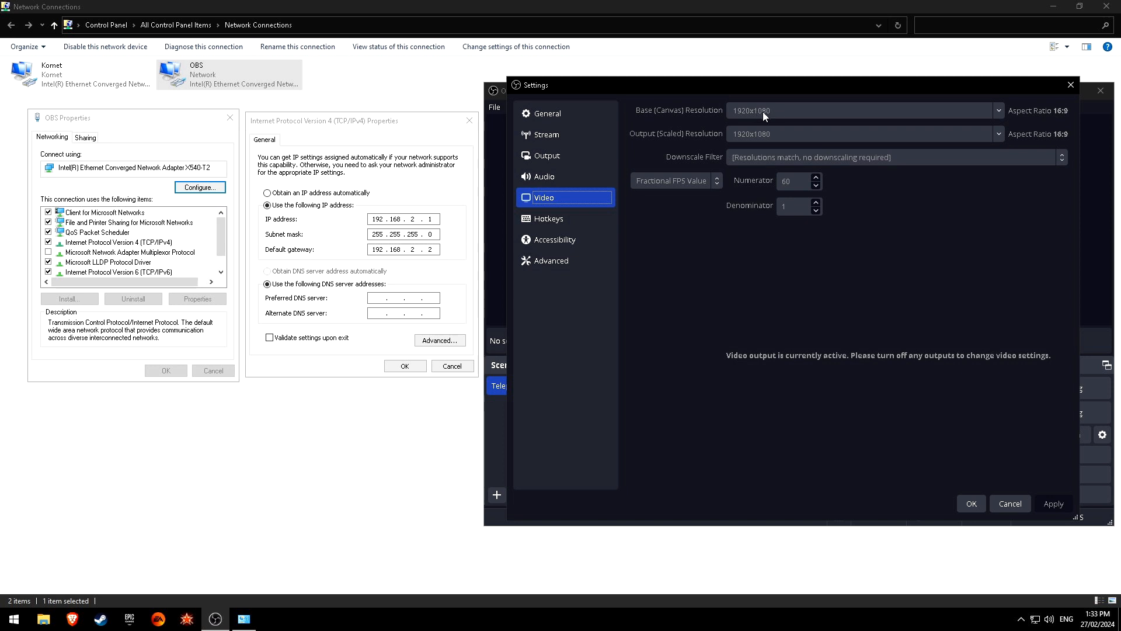
mouse_move(764, 190)
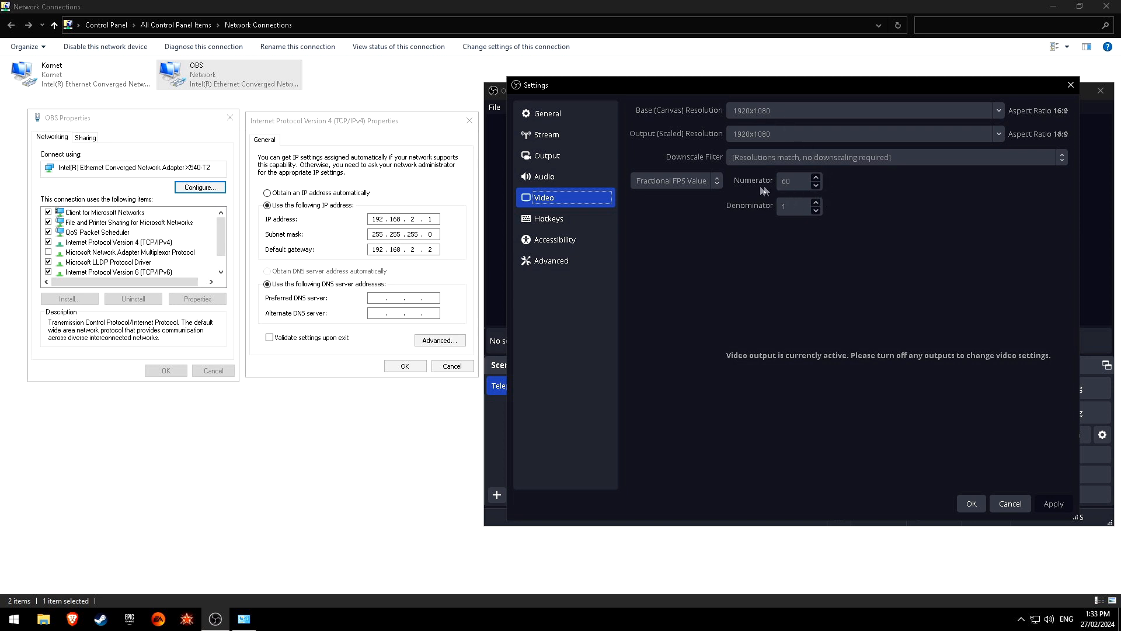
mouse_move(713, 190)
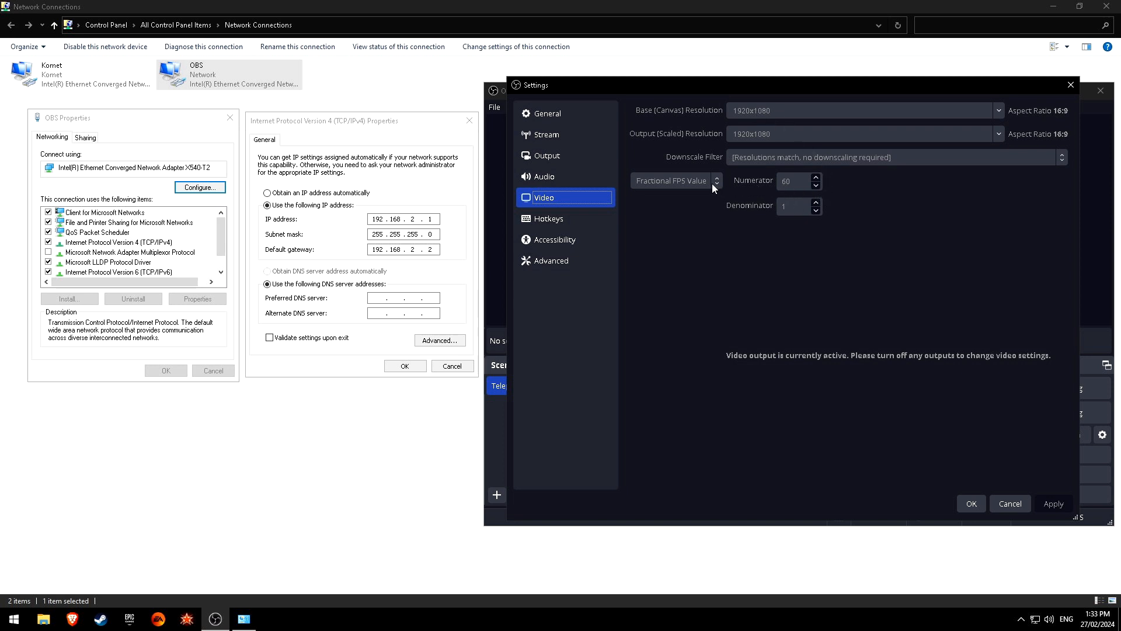
mouse_move(727, 221)
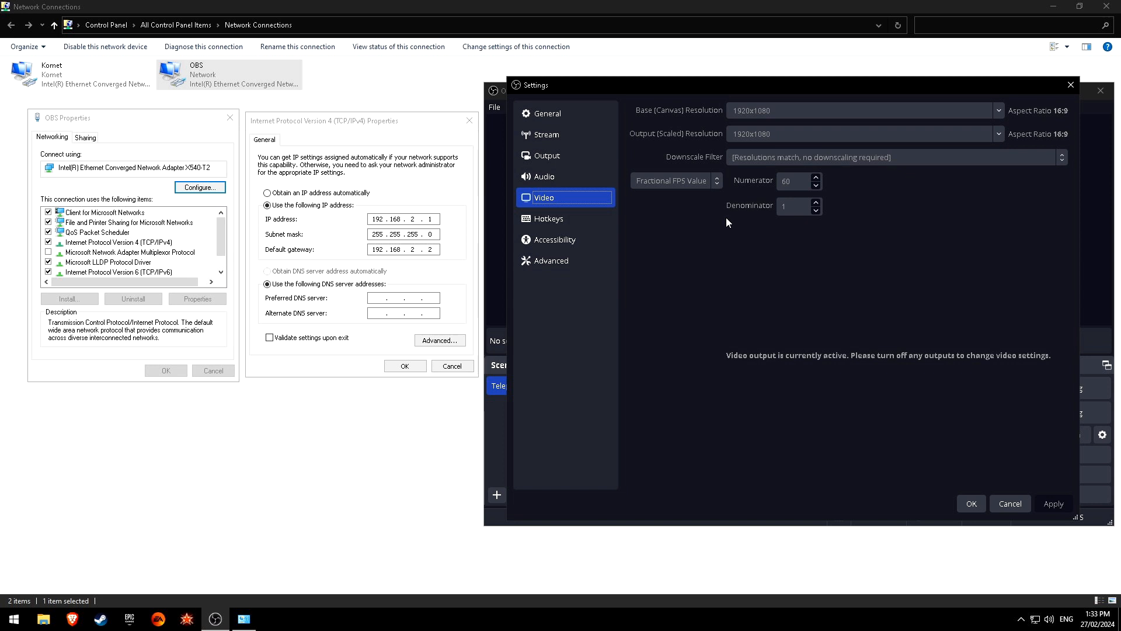
mouse_move(713, 225)
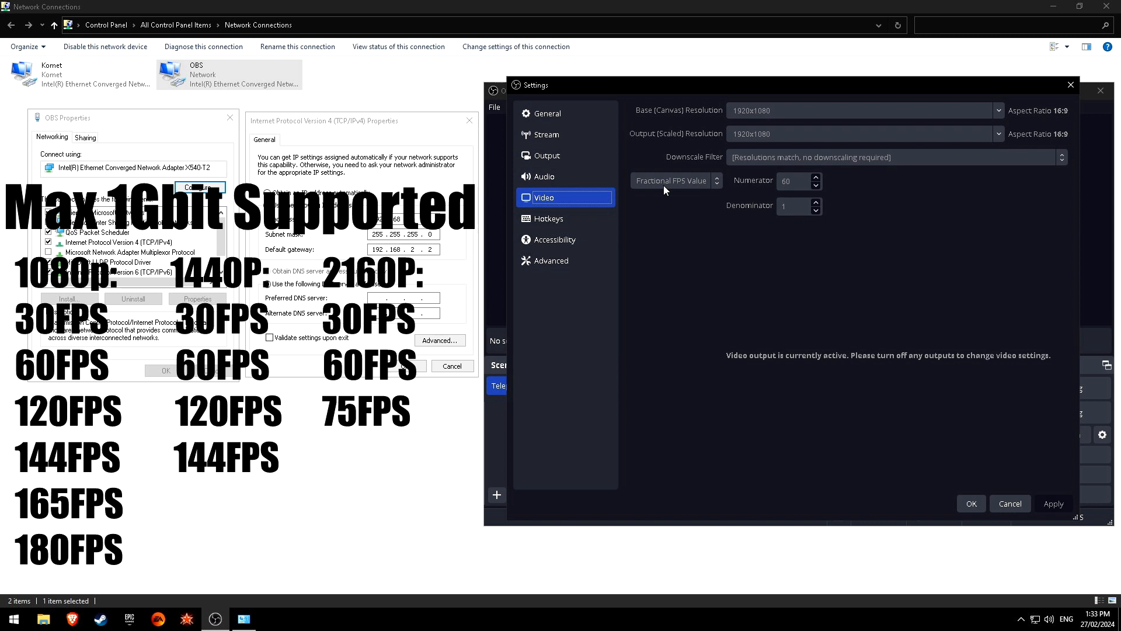
mouse_move(665, 189)
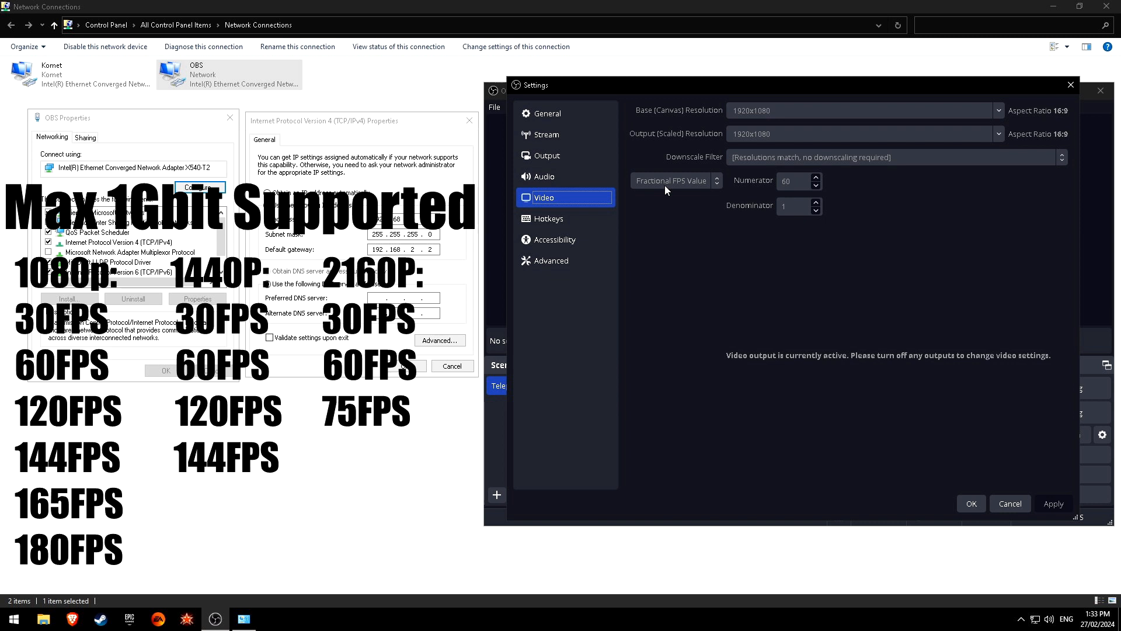
mouse_move(771, 189)
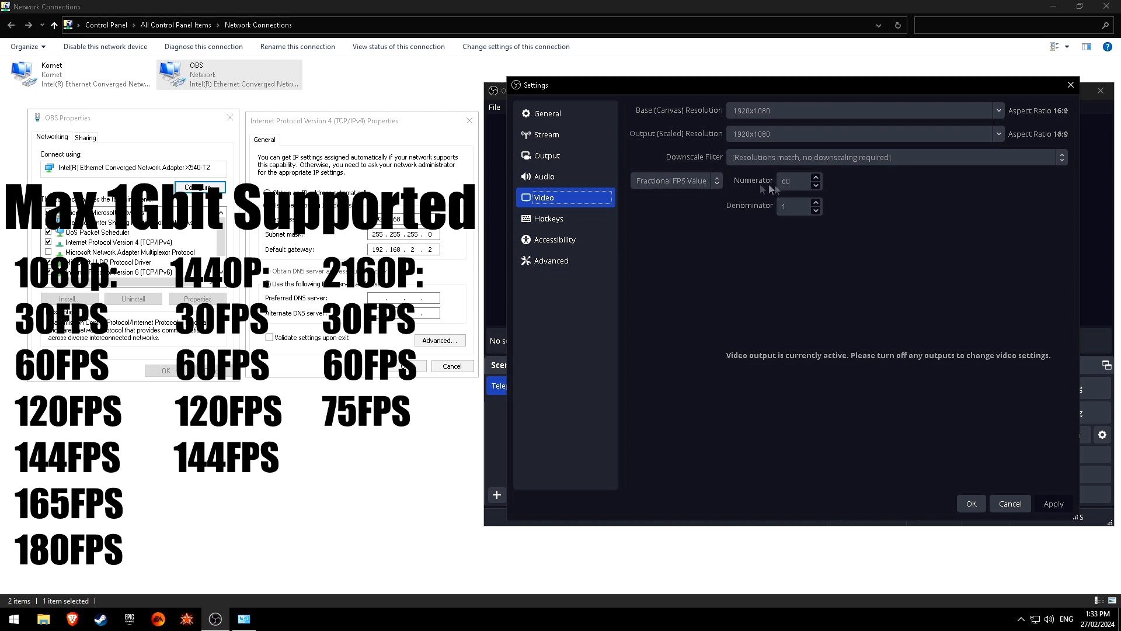
mouse_move(689, 190)
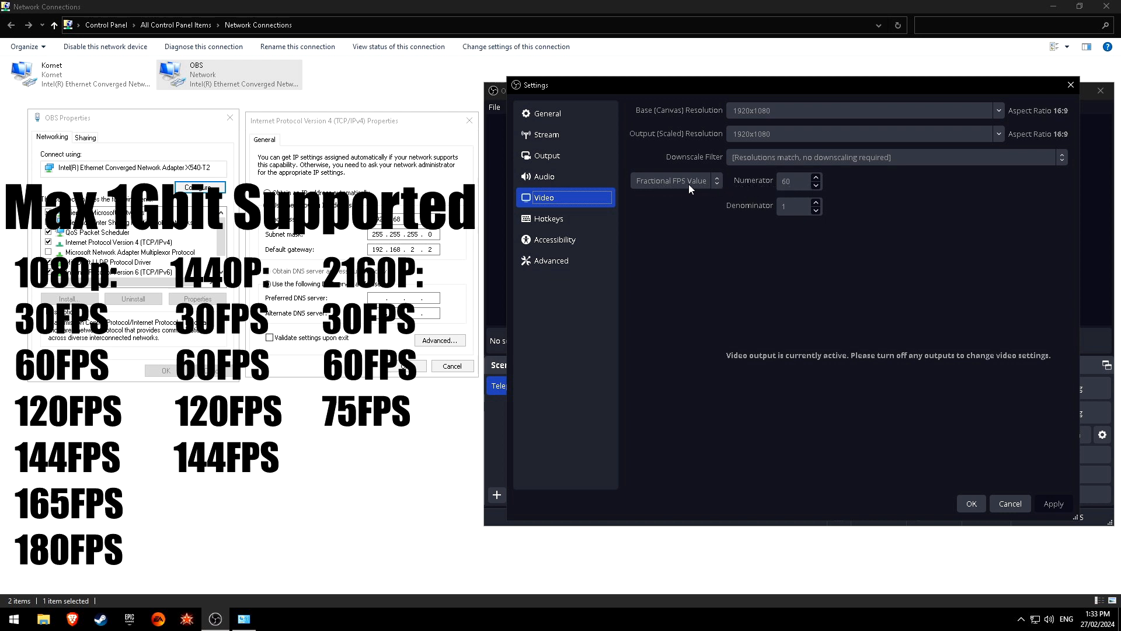
mouse_move(701, 188)
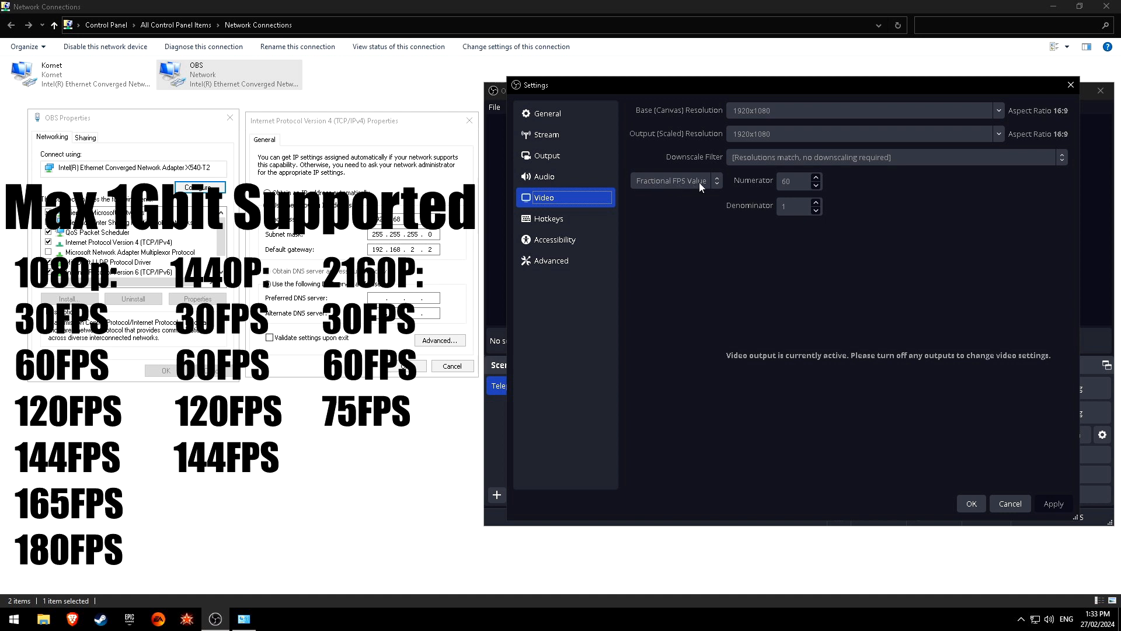
mouse_move(773, 184)
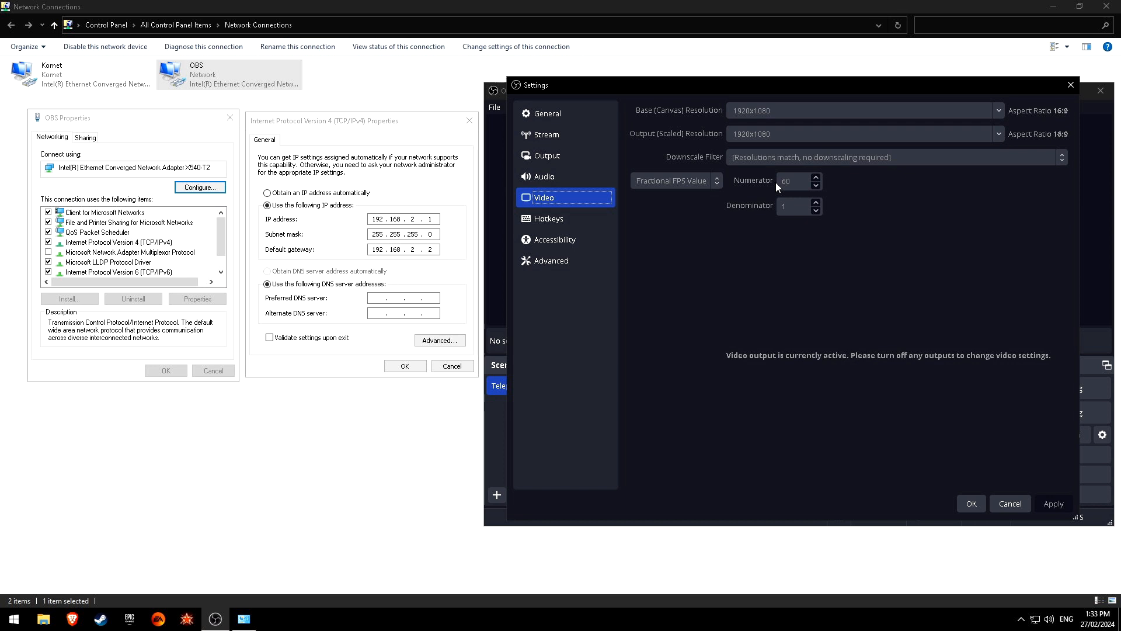
click(693, 107)
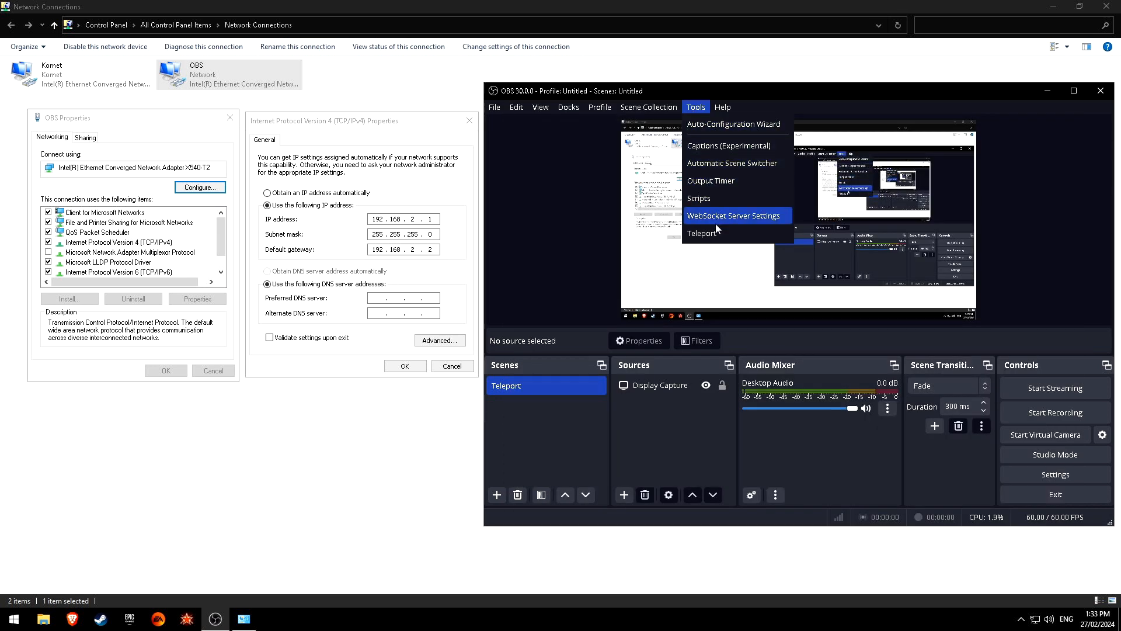
Confirm the Teleport sender is enabled as GamingPC at quality 90 and accept.
click(702, 232)
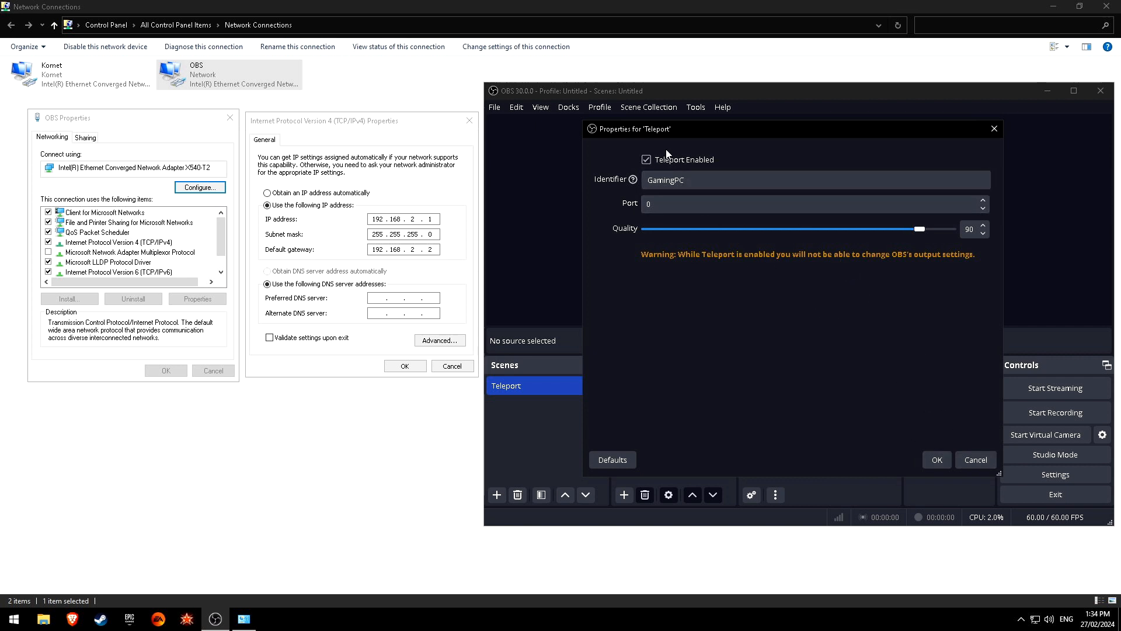
mouse_move(923, 425)
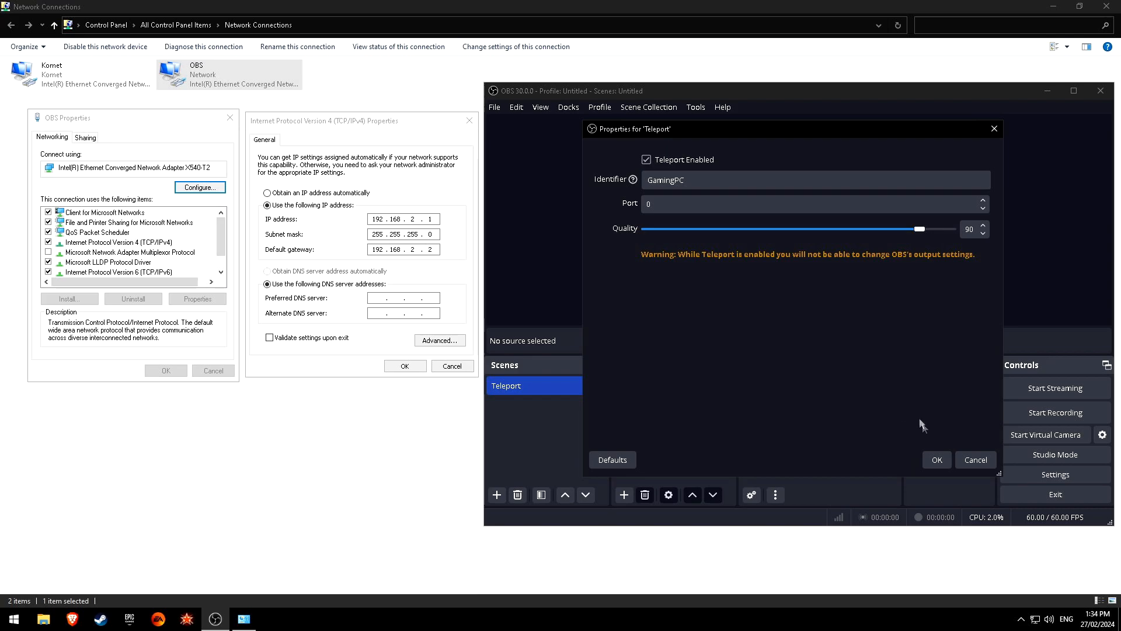
click(935, 459)
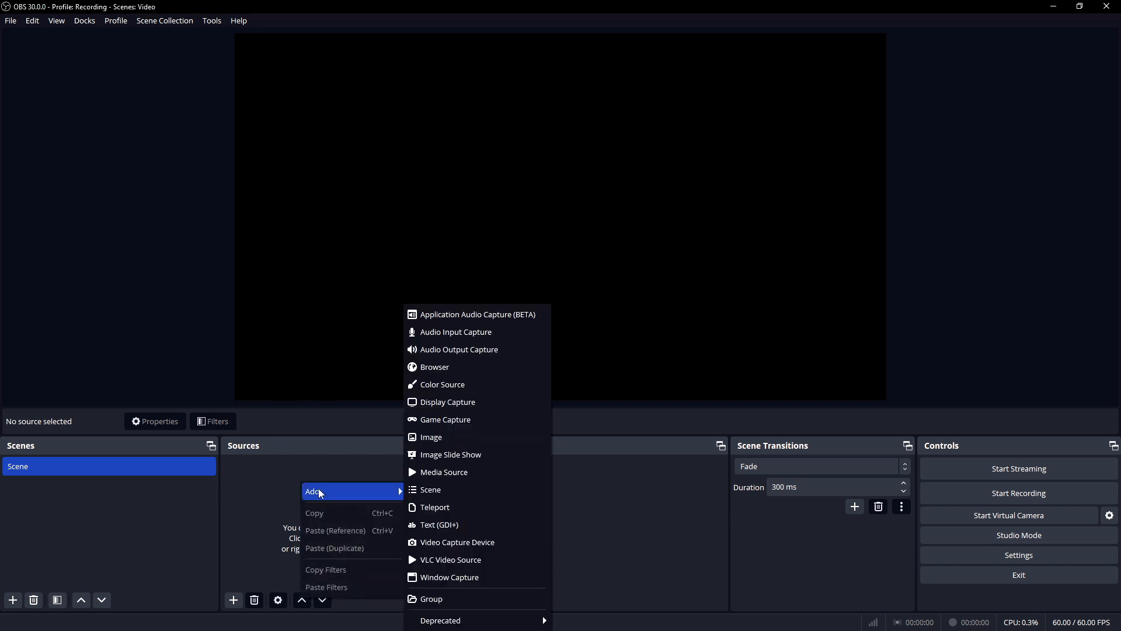
Add a Teleport source receiving GamingPC from 192.168.2.1:51949.
click(435, 507)
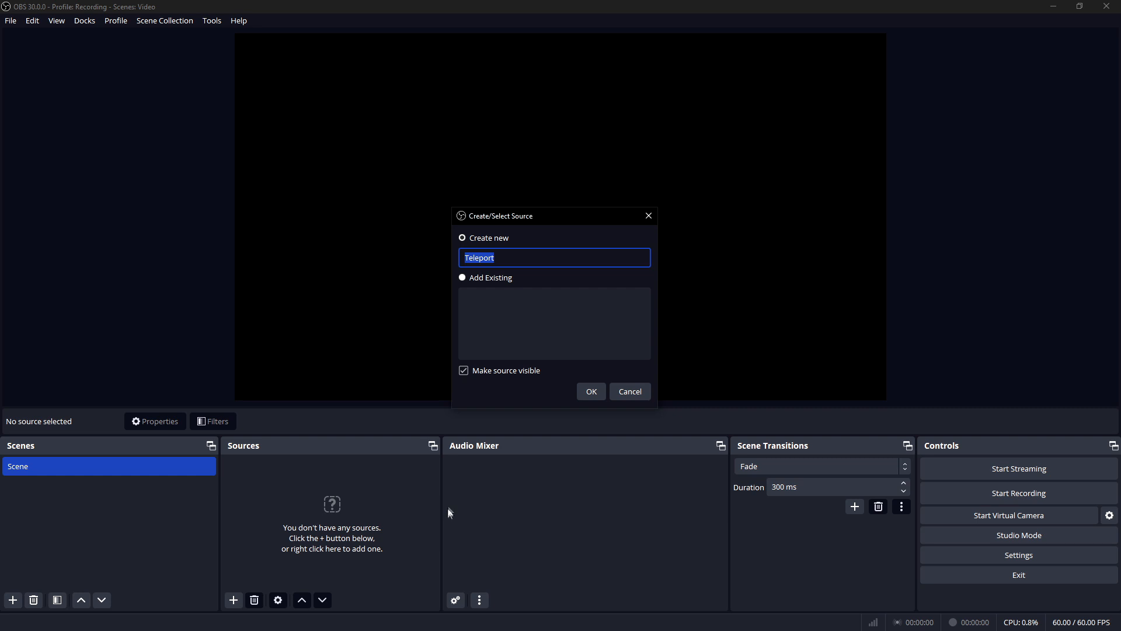
click(590, 392)
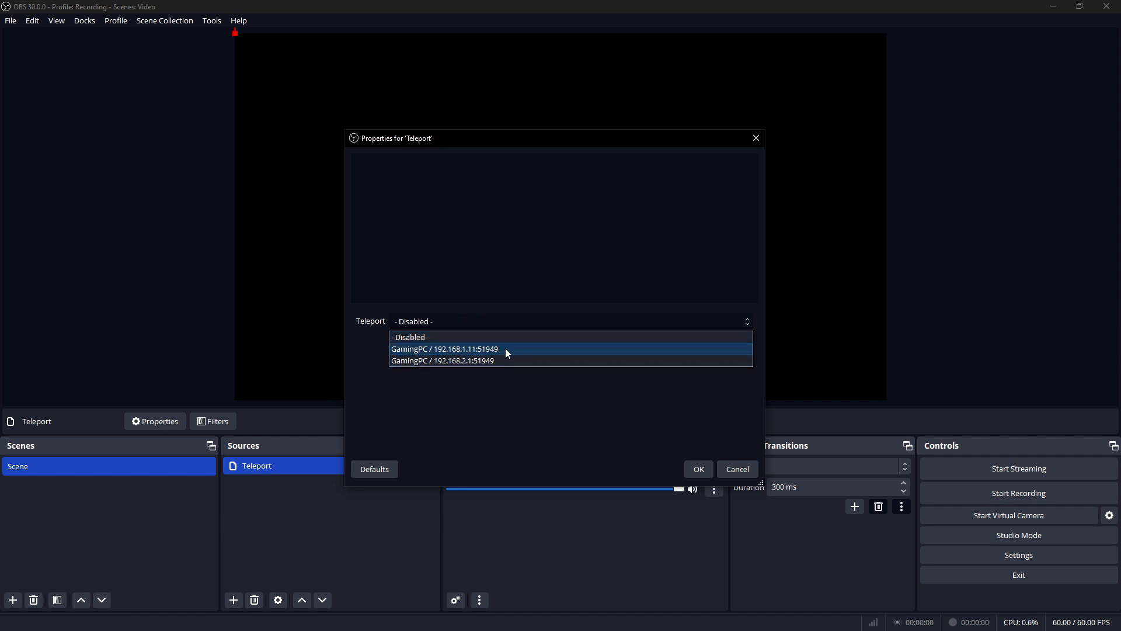
mouse_move(443, 355)
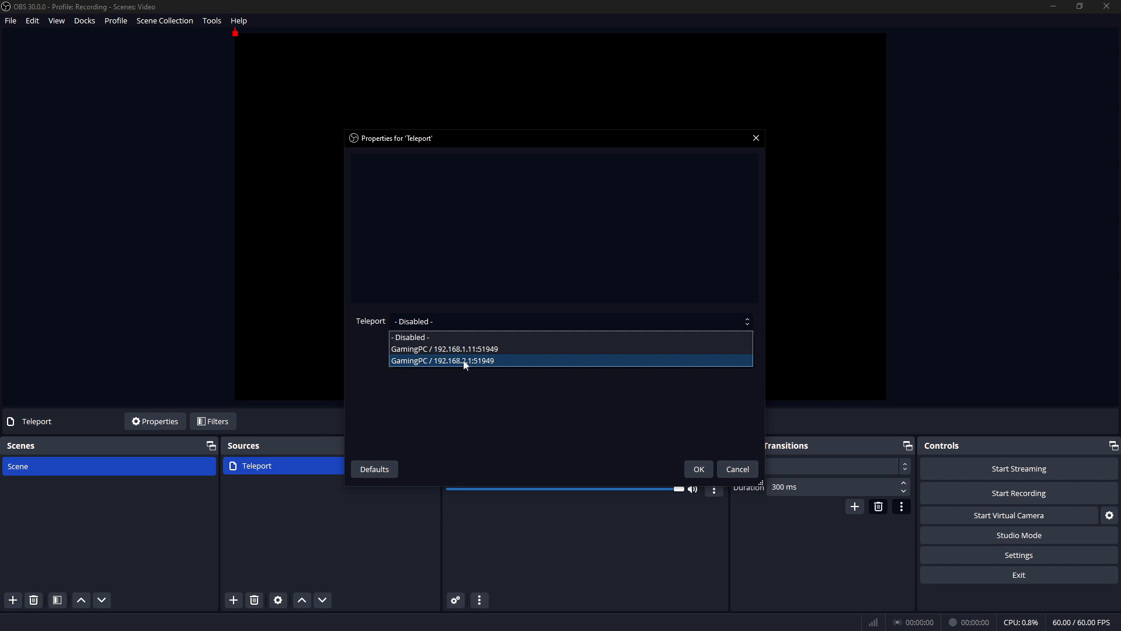
click(442, 361)
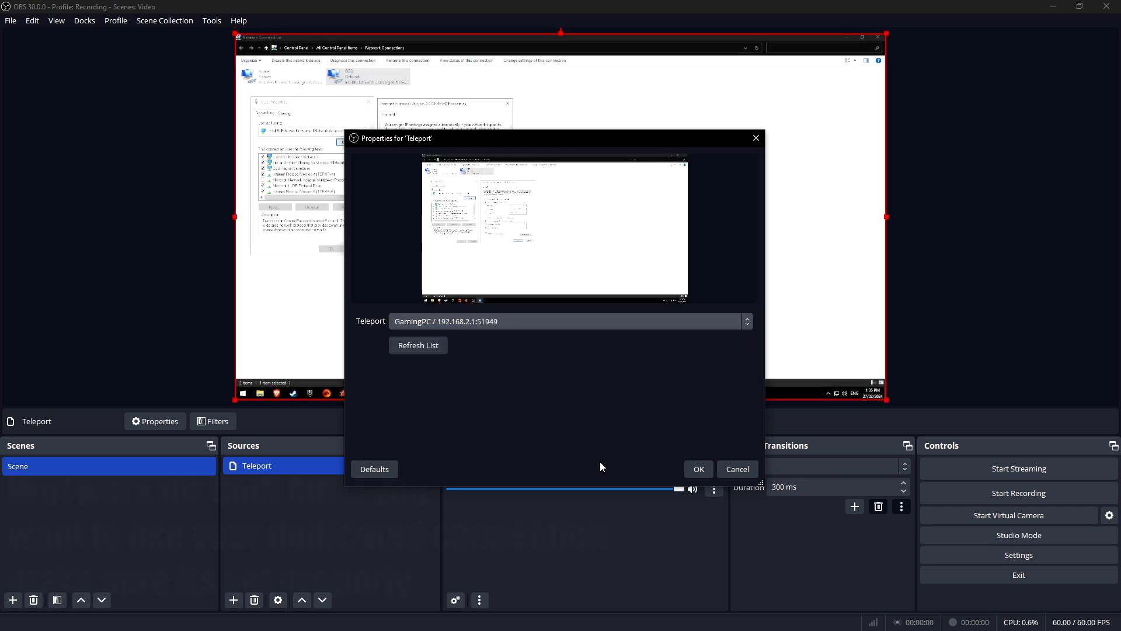
click(697, 469)
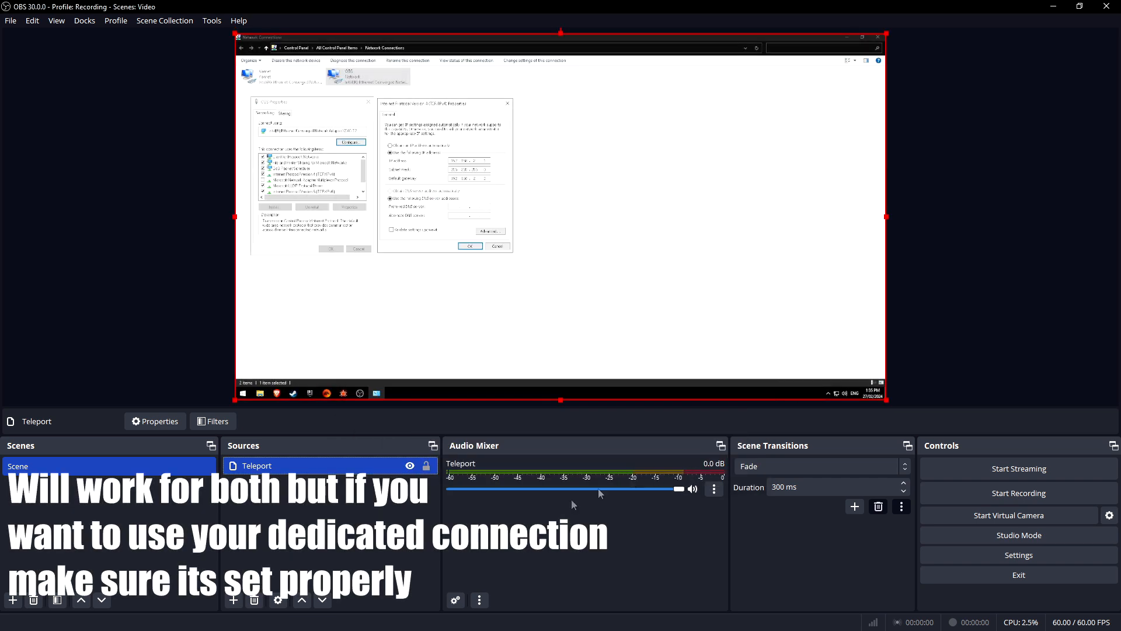